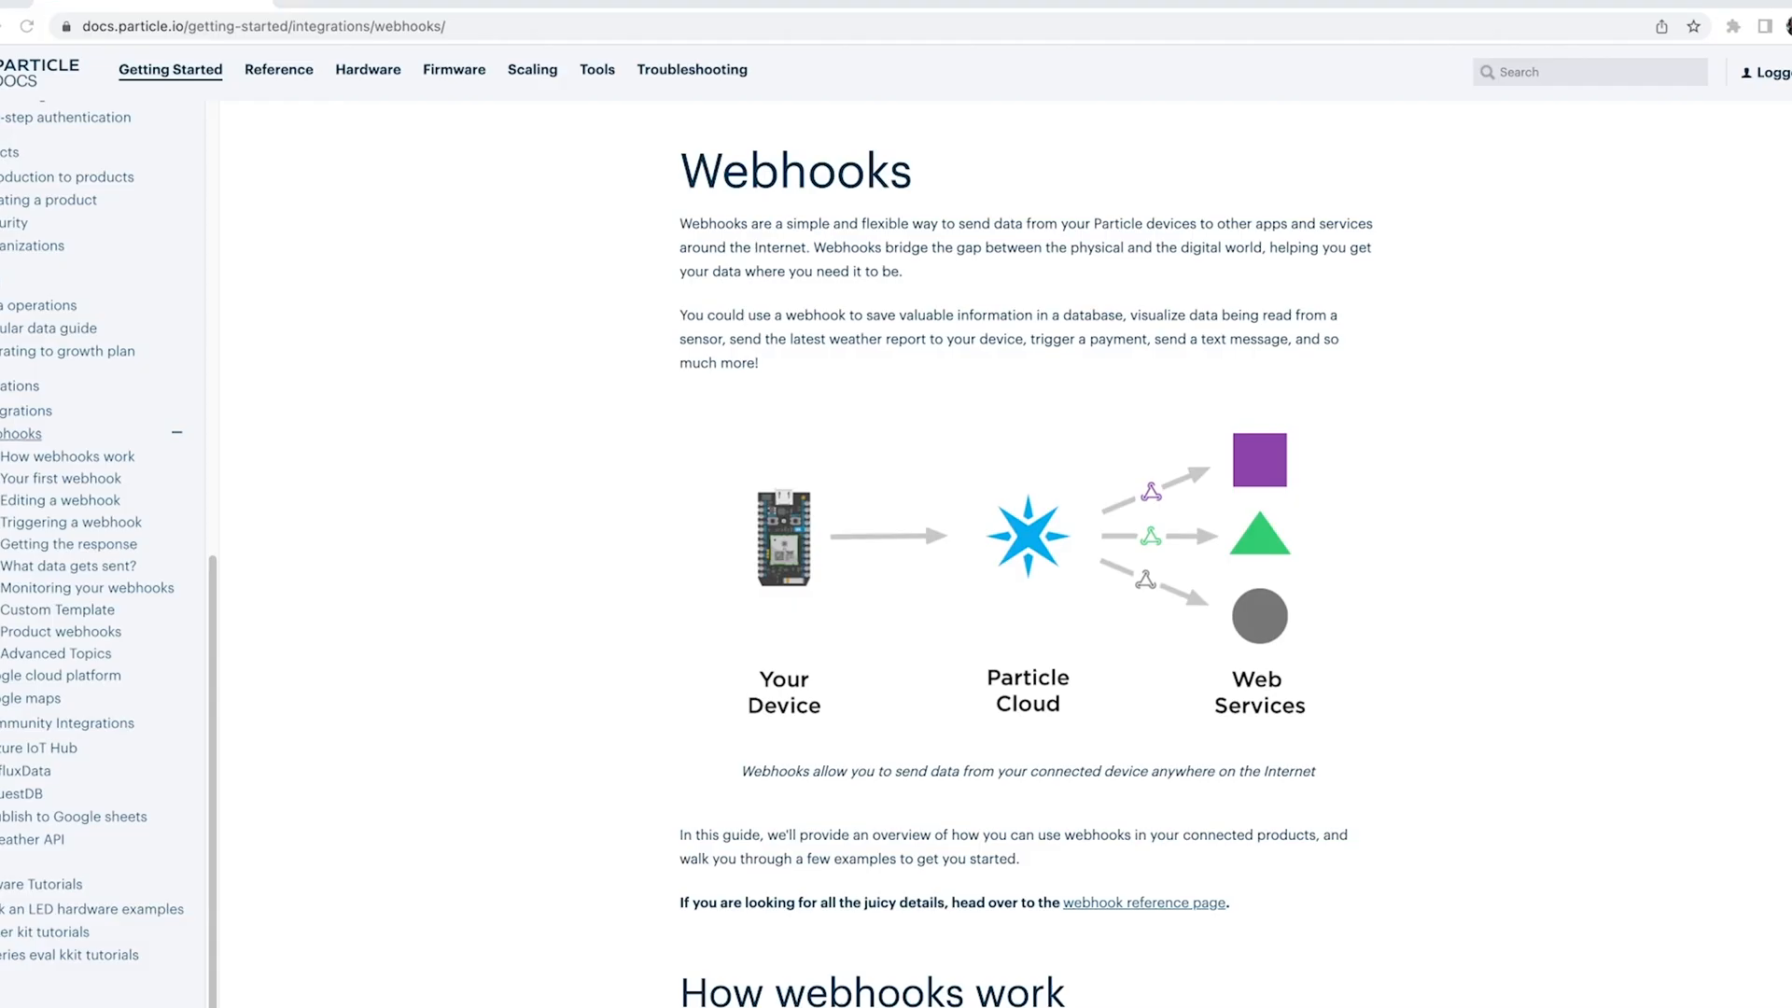
From My Applets, open the 'doll senses a person moving, blink hue lights' applet for editing.
{"action": "scroll", "scroll_direction": "down", "scroll_amount": 3}
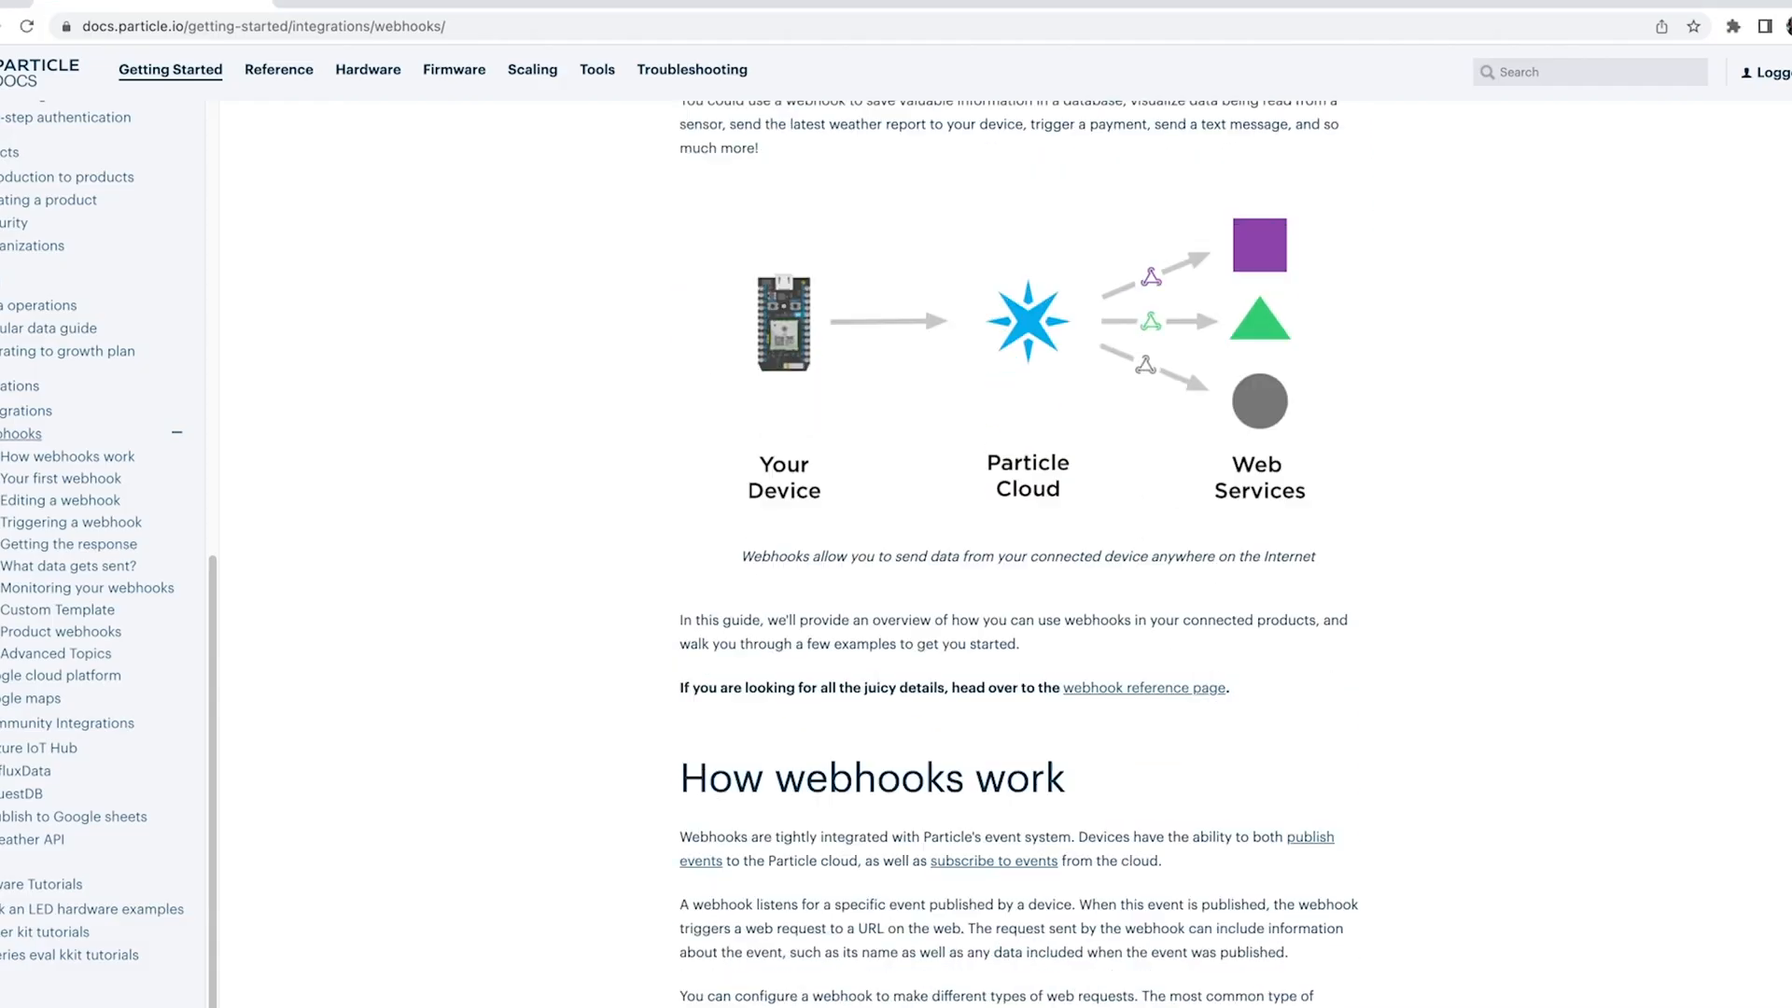
{"action": "scroll", "scroll_direction": "down", "scroll_amount": 3}
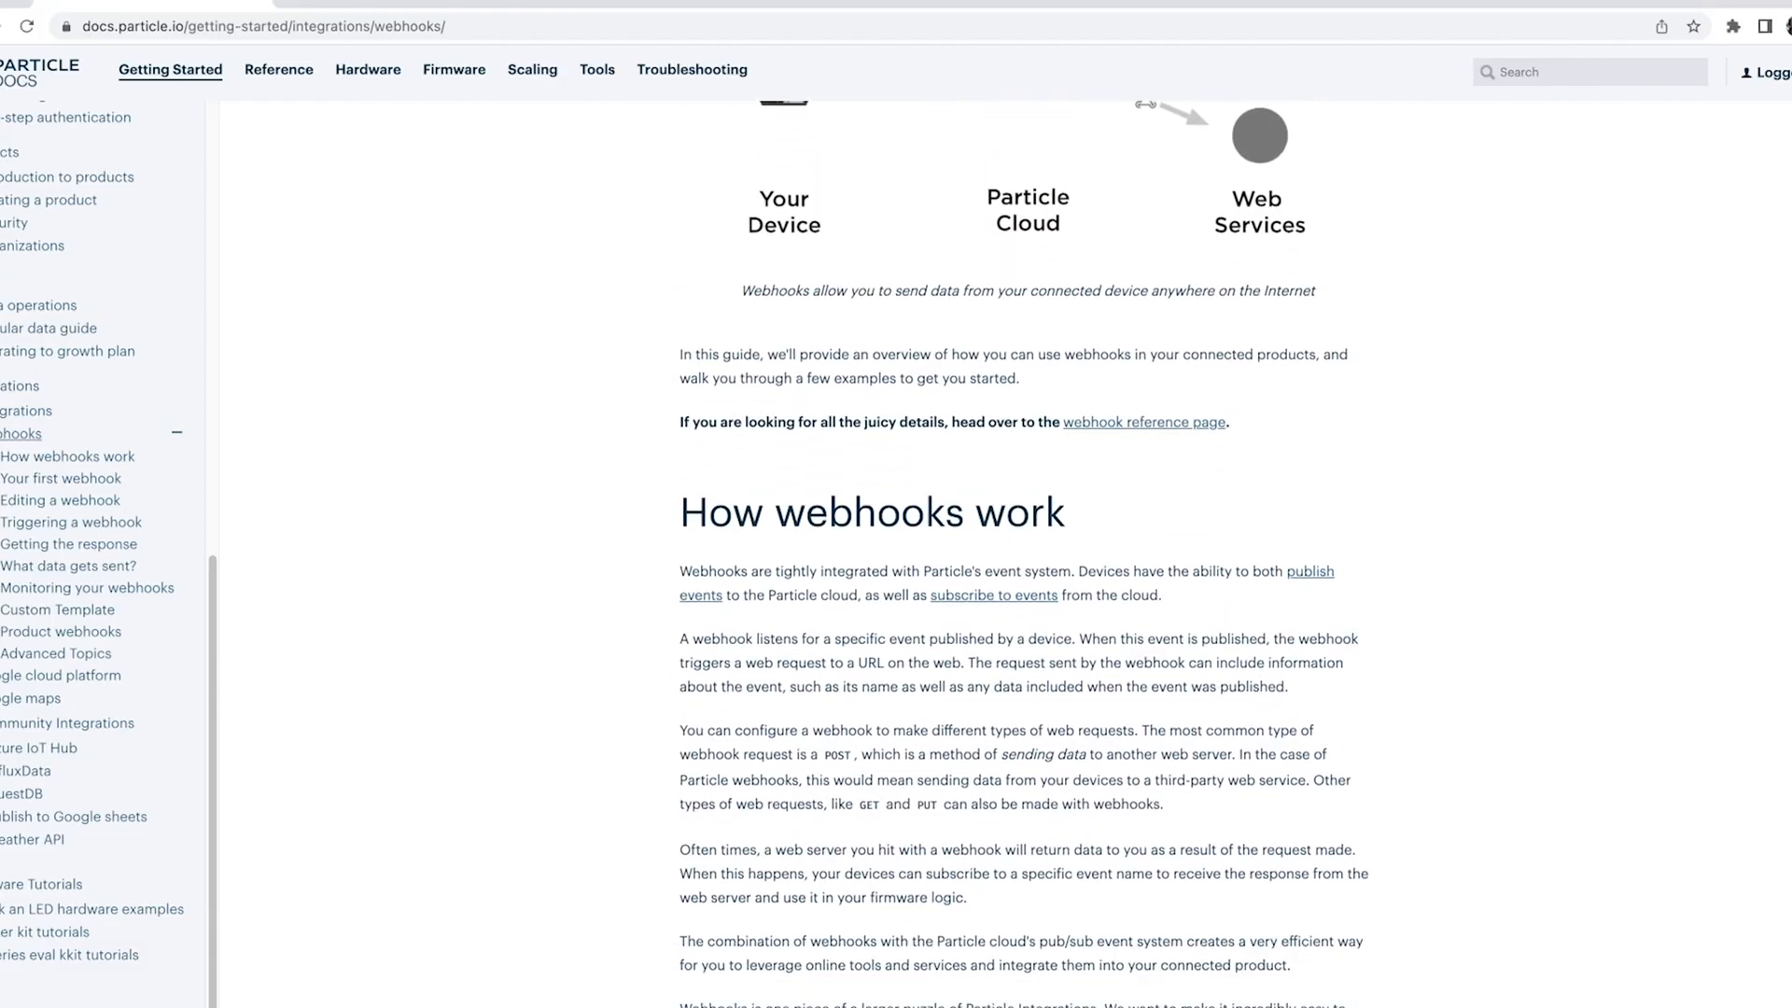
{"action": "scroll", "scroll_direction": "down", "scroll_amount": 3}
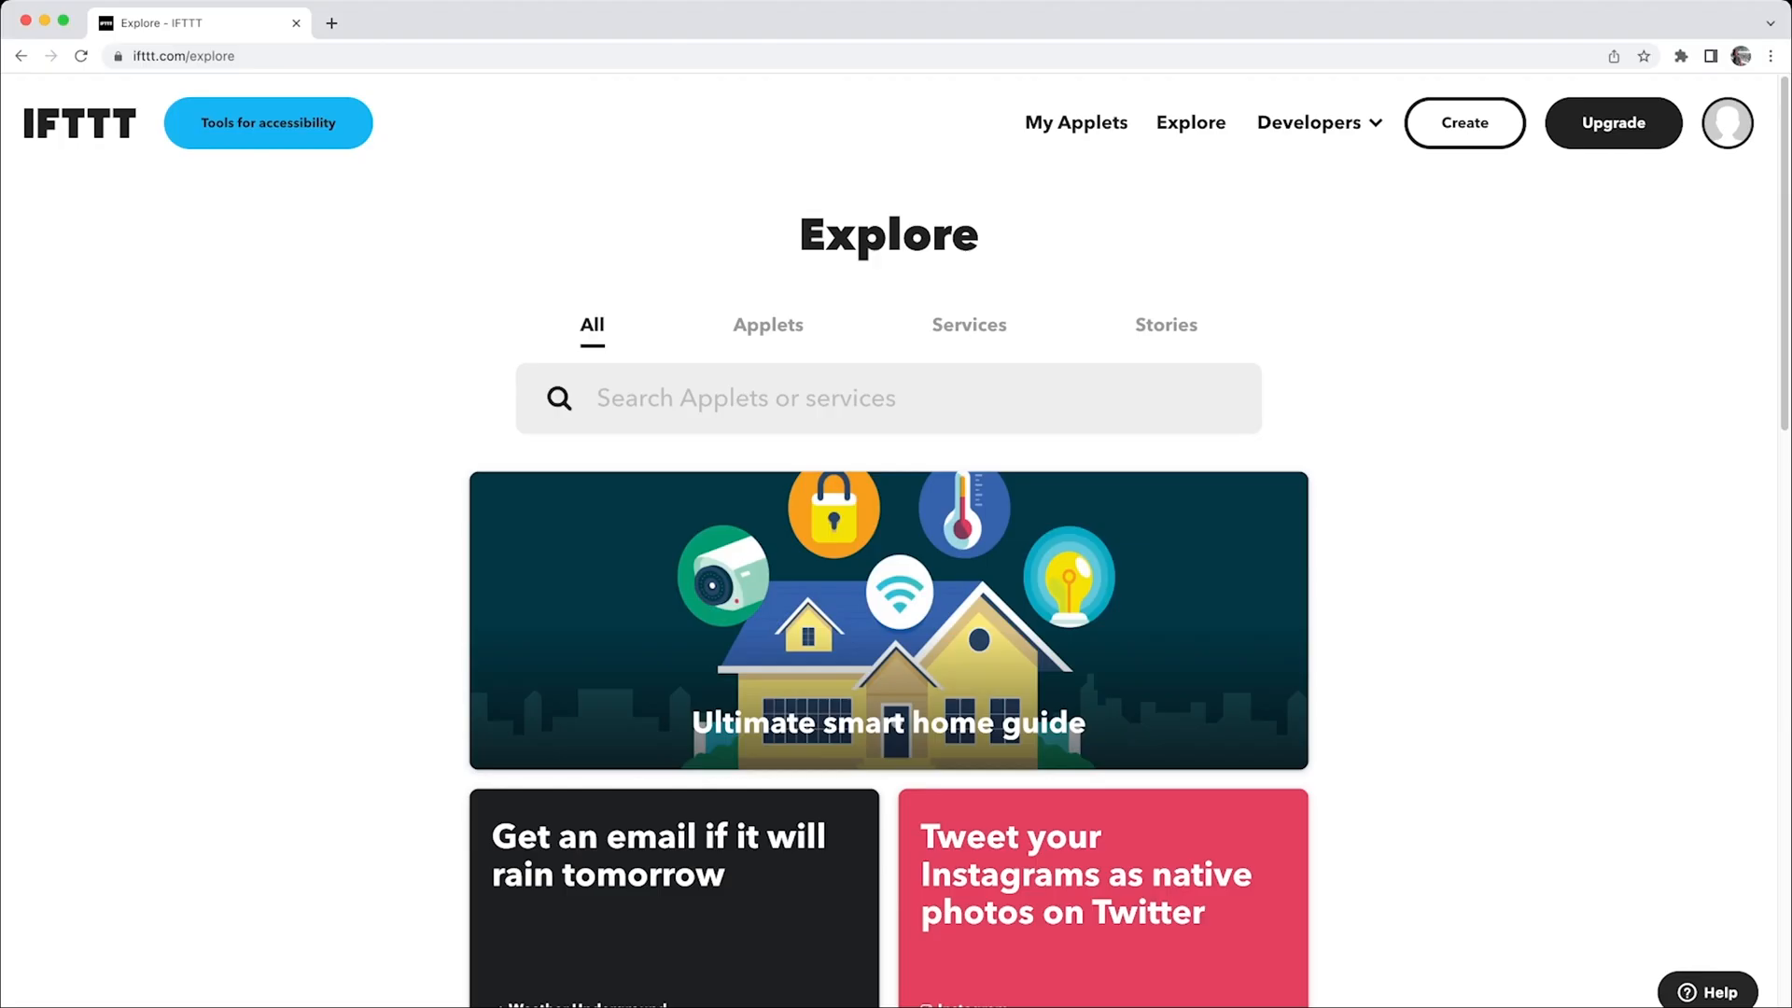
{"action": "left_click", "coordinate": [1075, 123]}
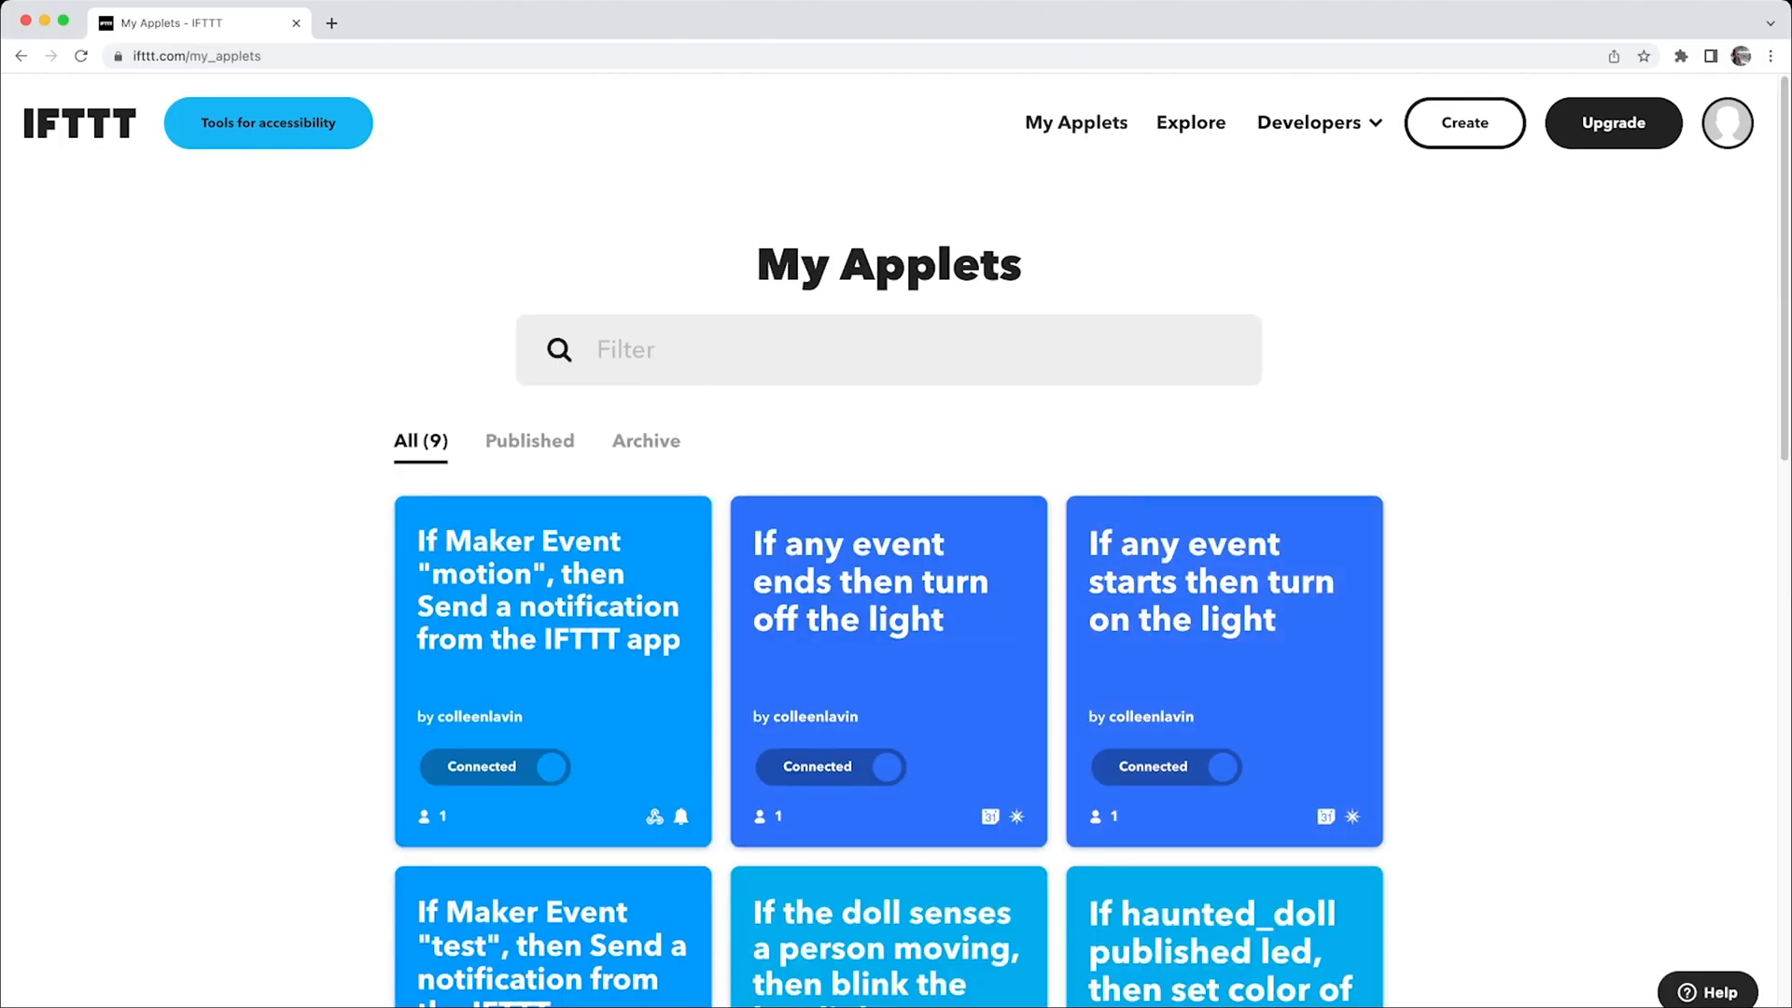
{"action": "left_click", "coordinate": [884, 948]}
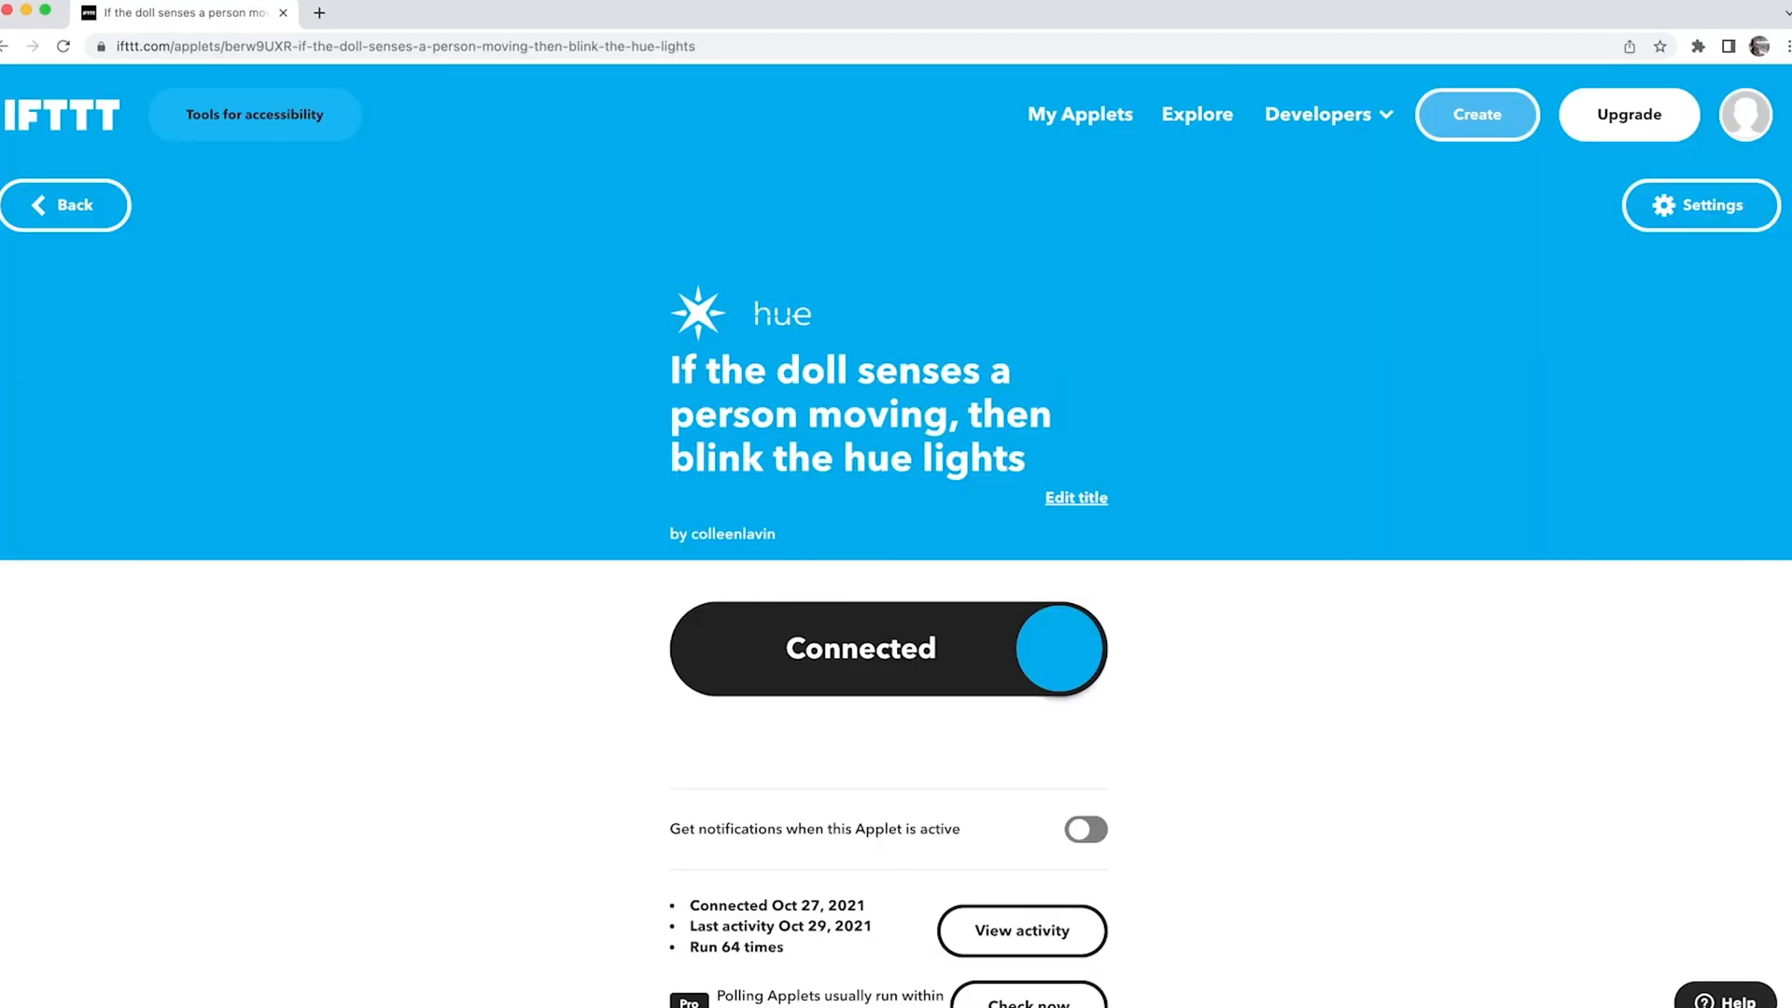
{"action": "left_click", "coordinate": [1698, 205]}
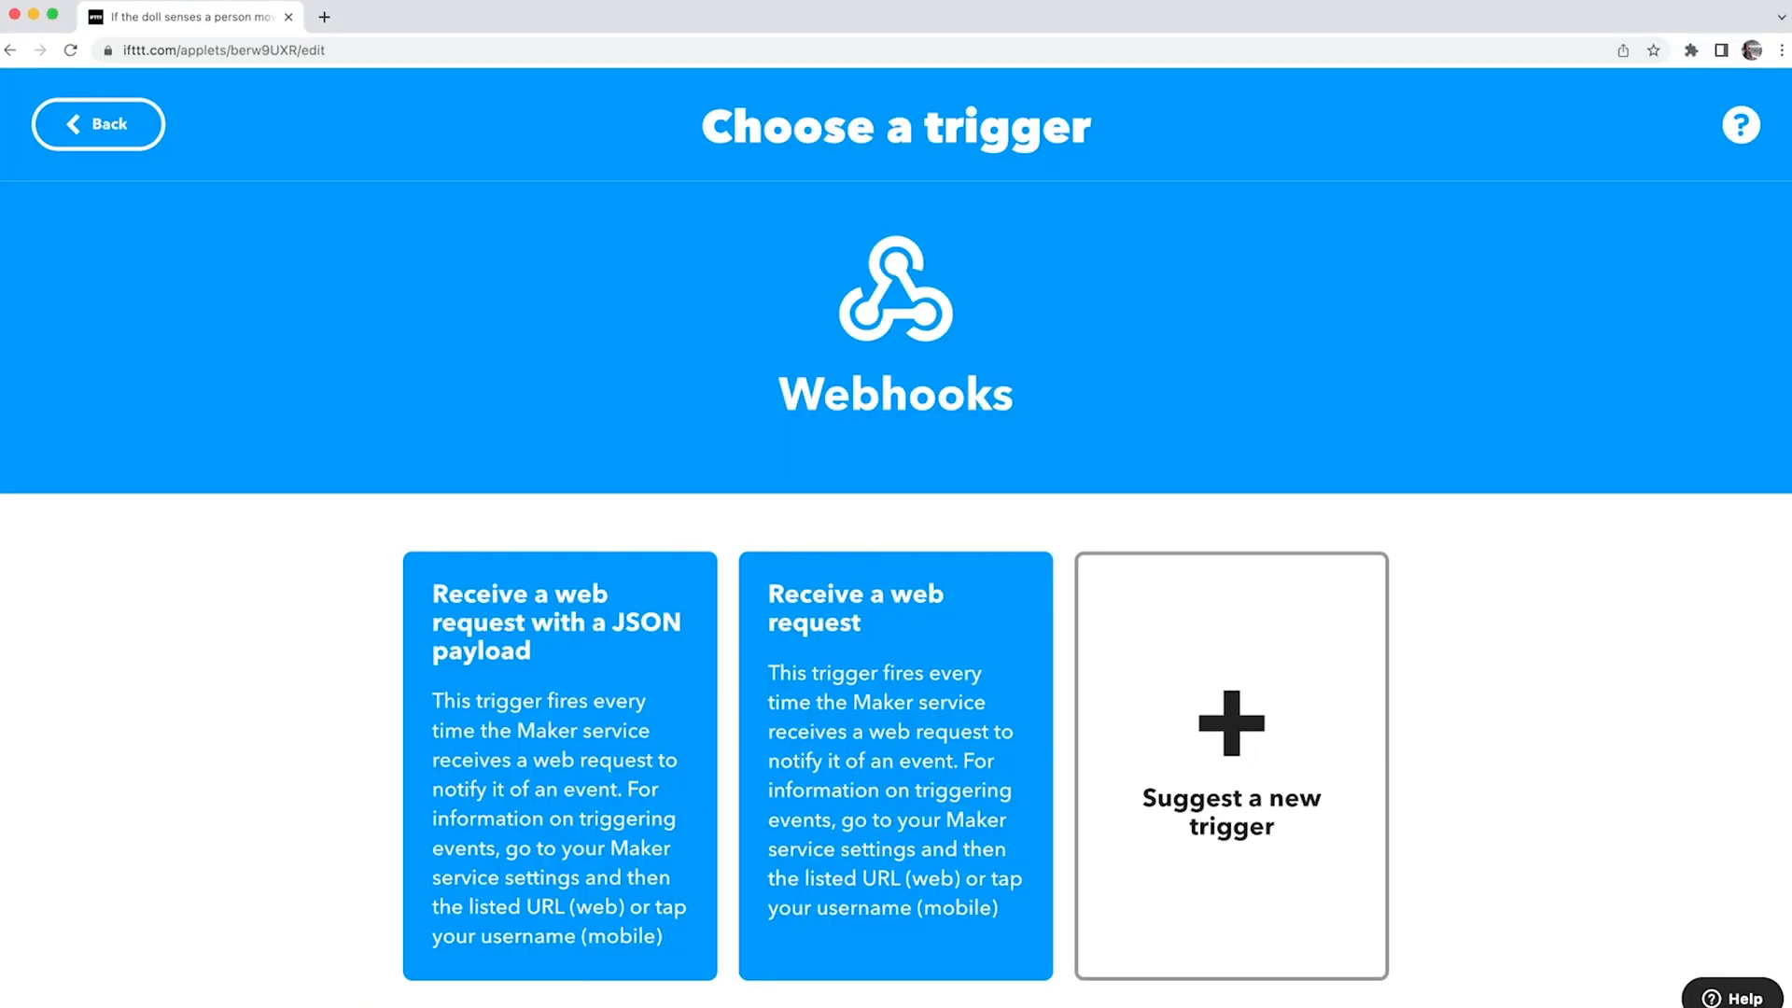
Choose the Webhooks 'Receive a web request with a JSON payload' trigger.
{"action": "left_click", "coordinate": [558, 766]}
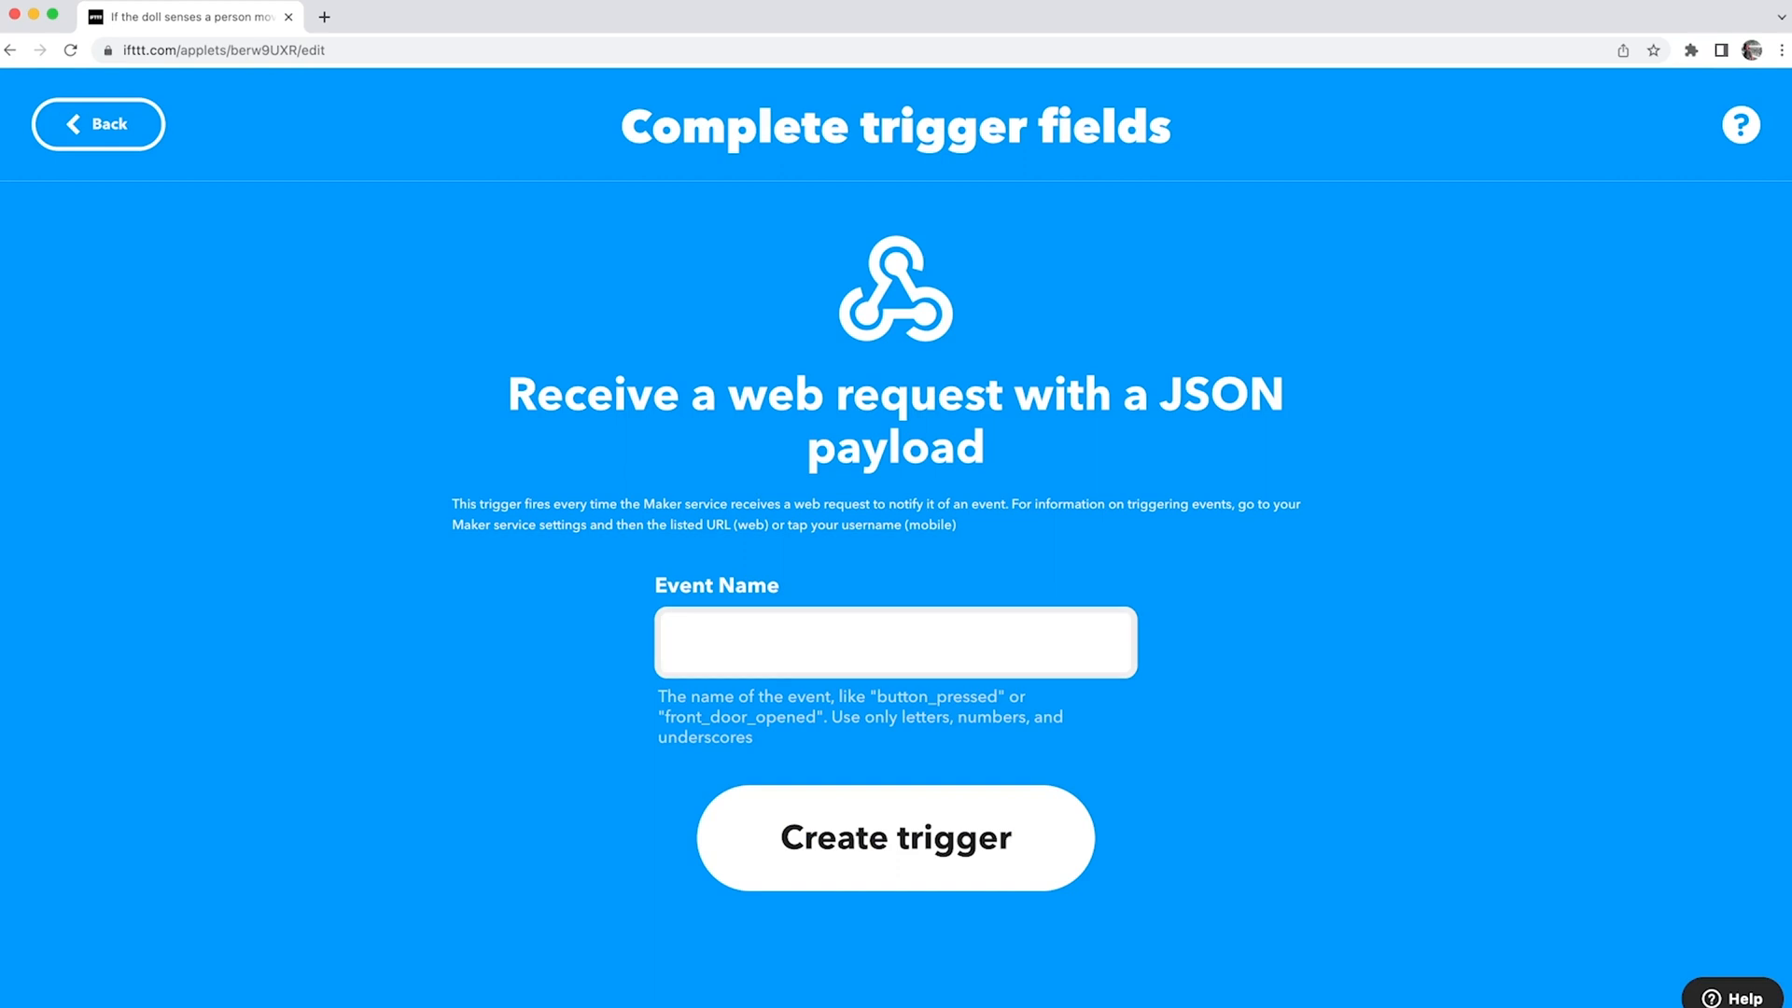
Set the trigger's event name to 'hue', create it, and update the applet.
{"action": "left_click", "coordinate": [894, 640]}
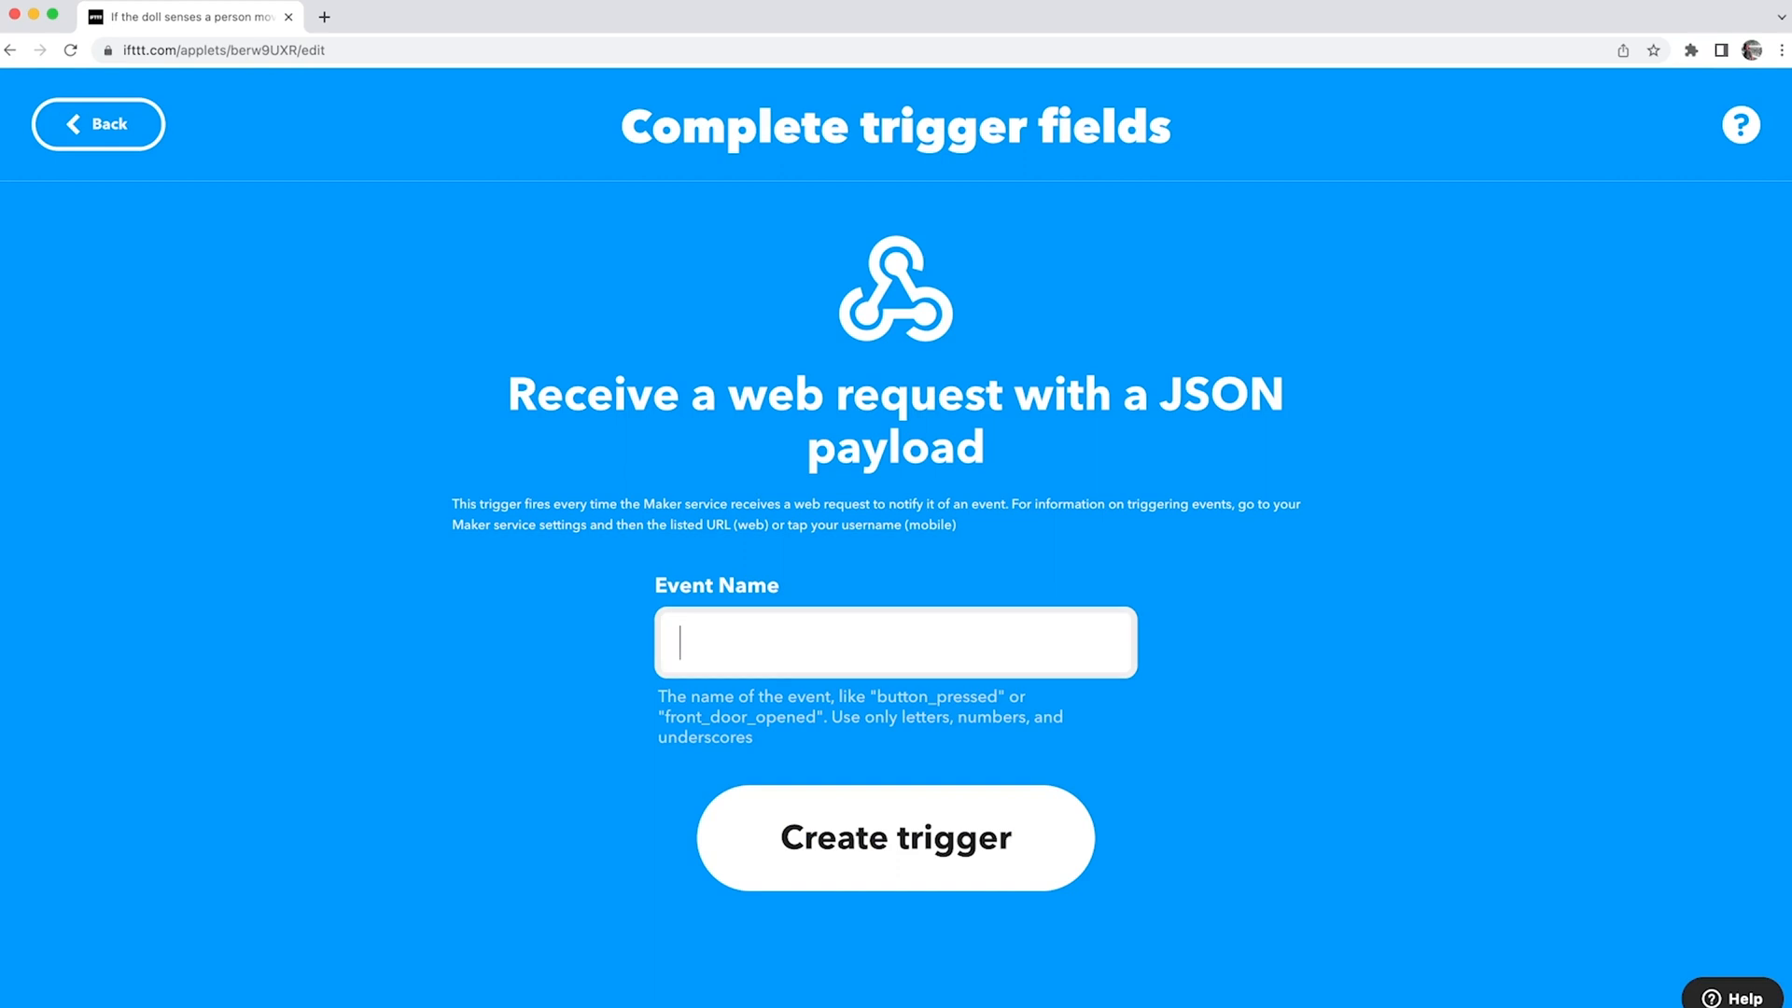
{"action": "type", "text": "hue"}
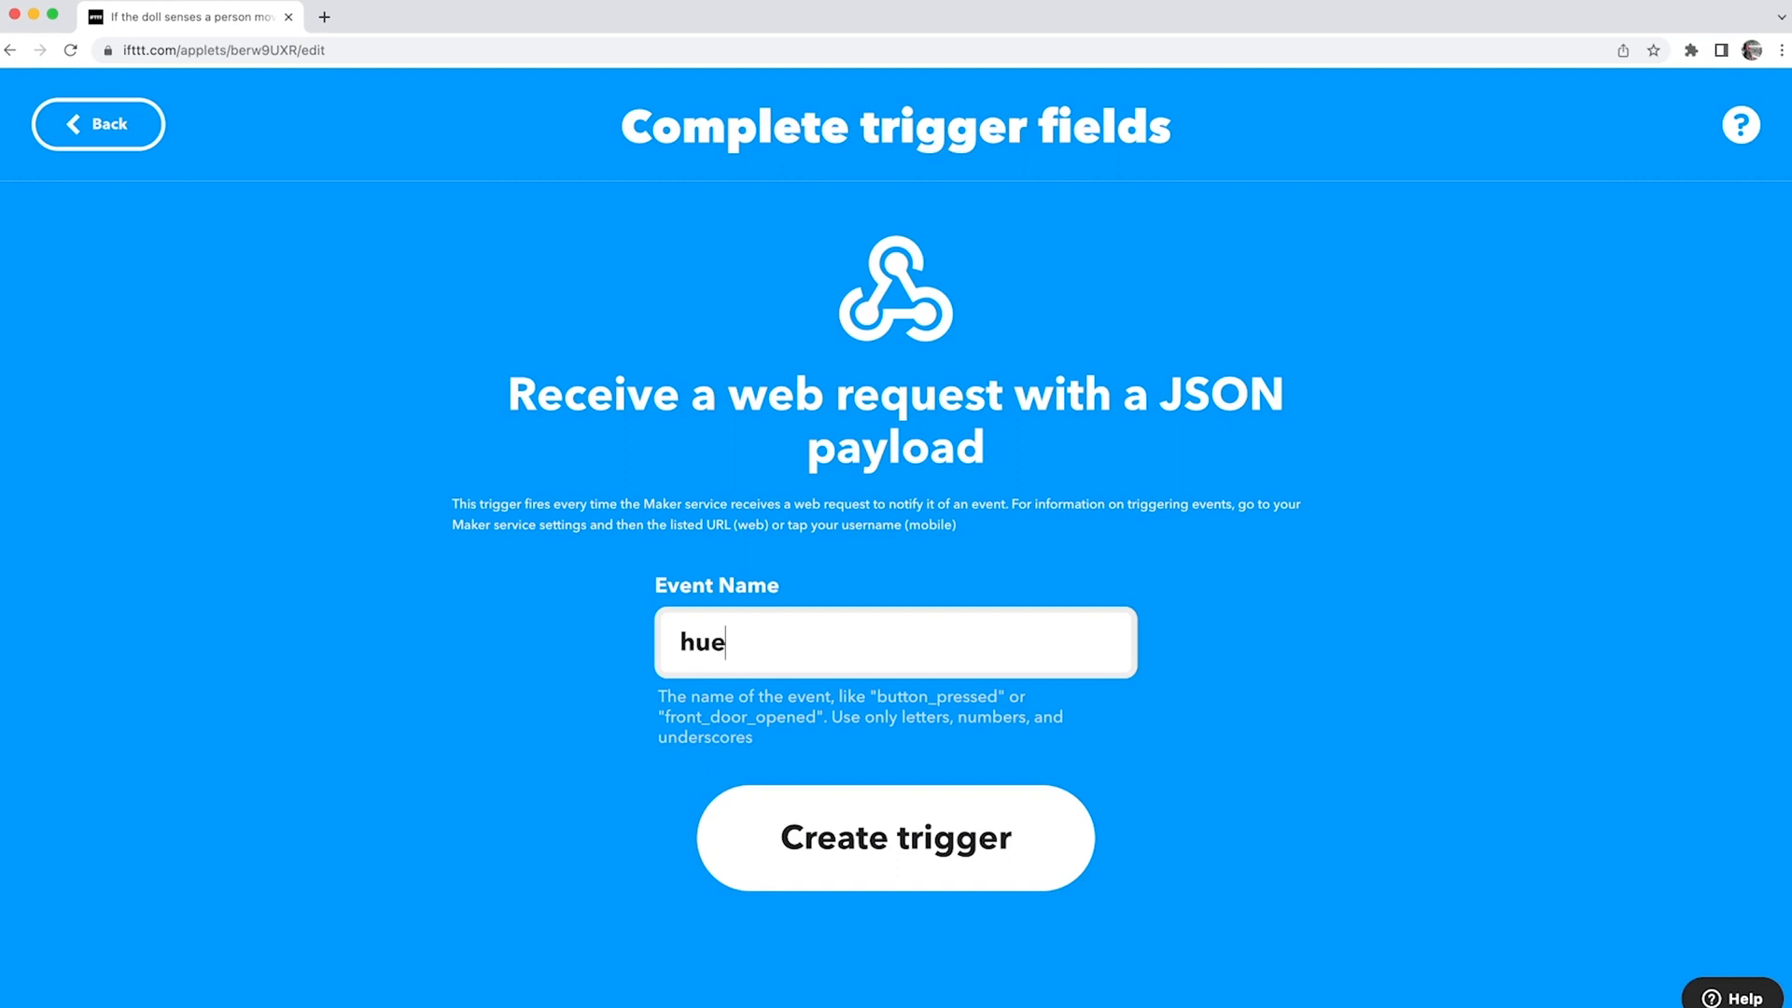
{"action": "left_click", "coordinate": [894, 836]}
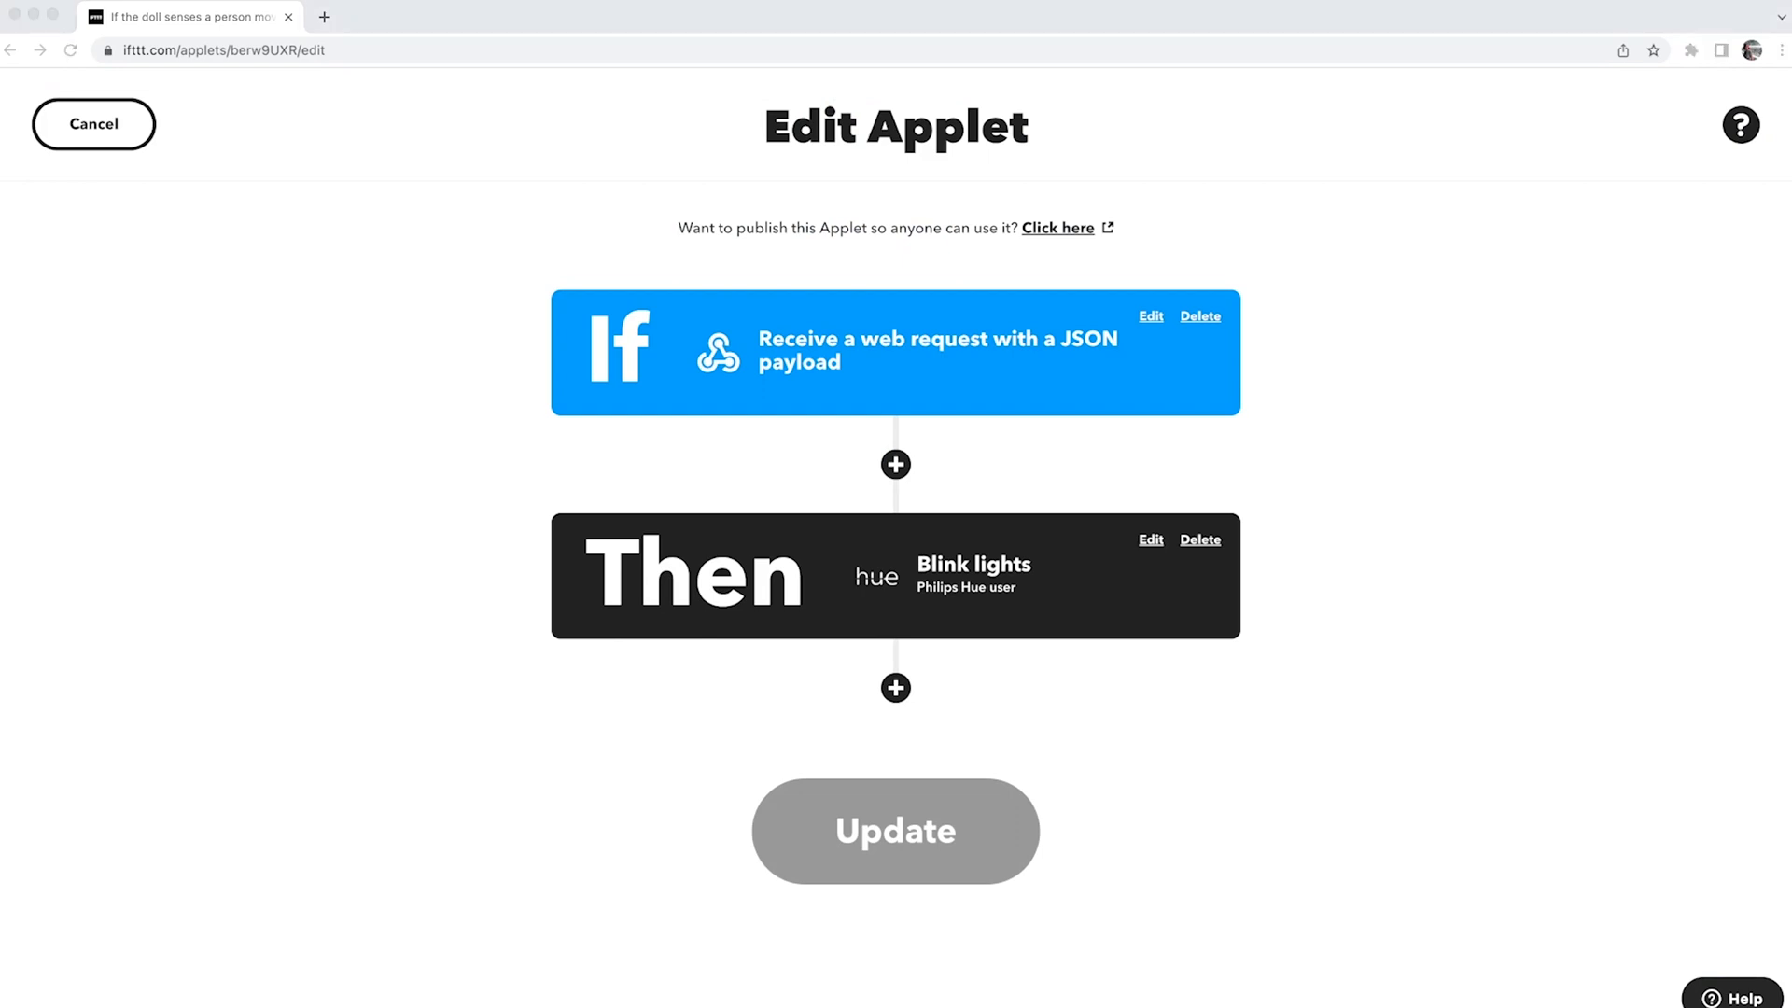
{"action": "left_click", "coordinate": [93, 123]}
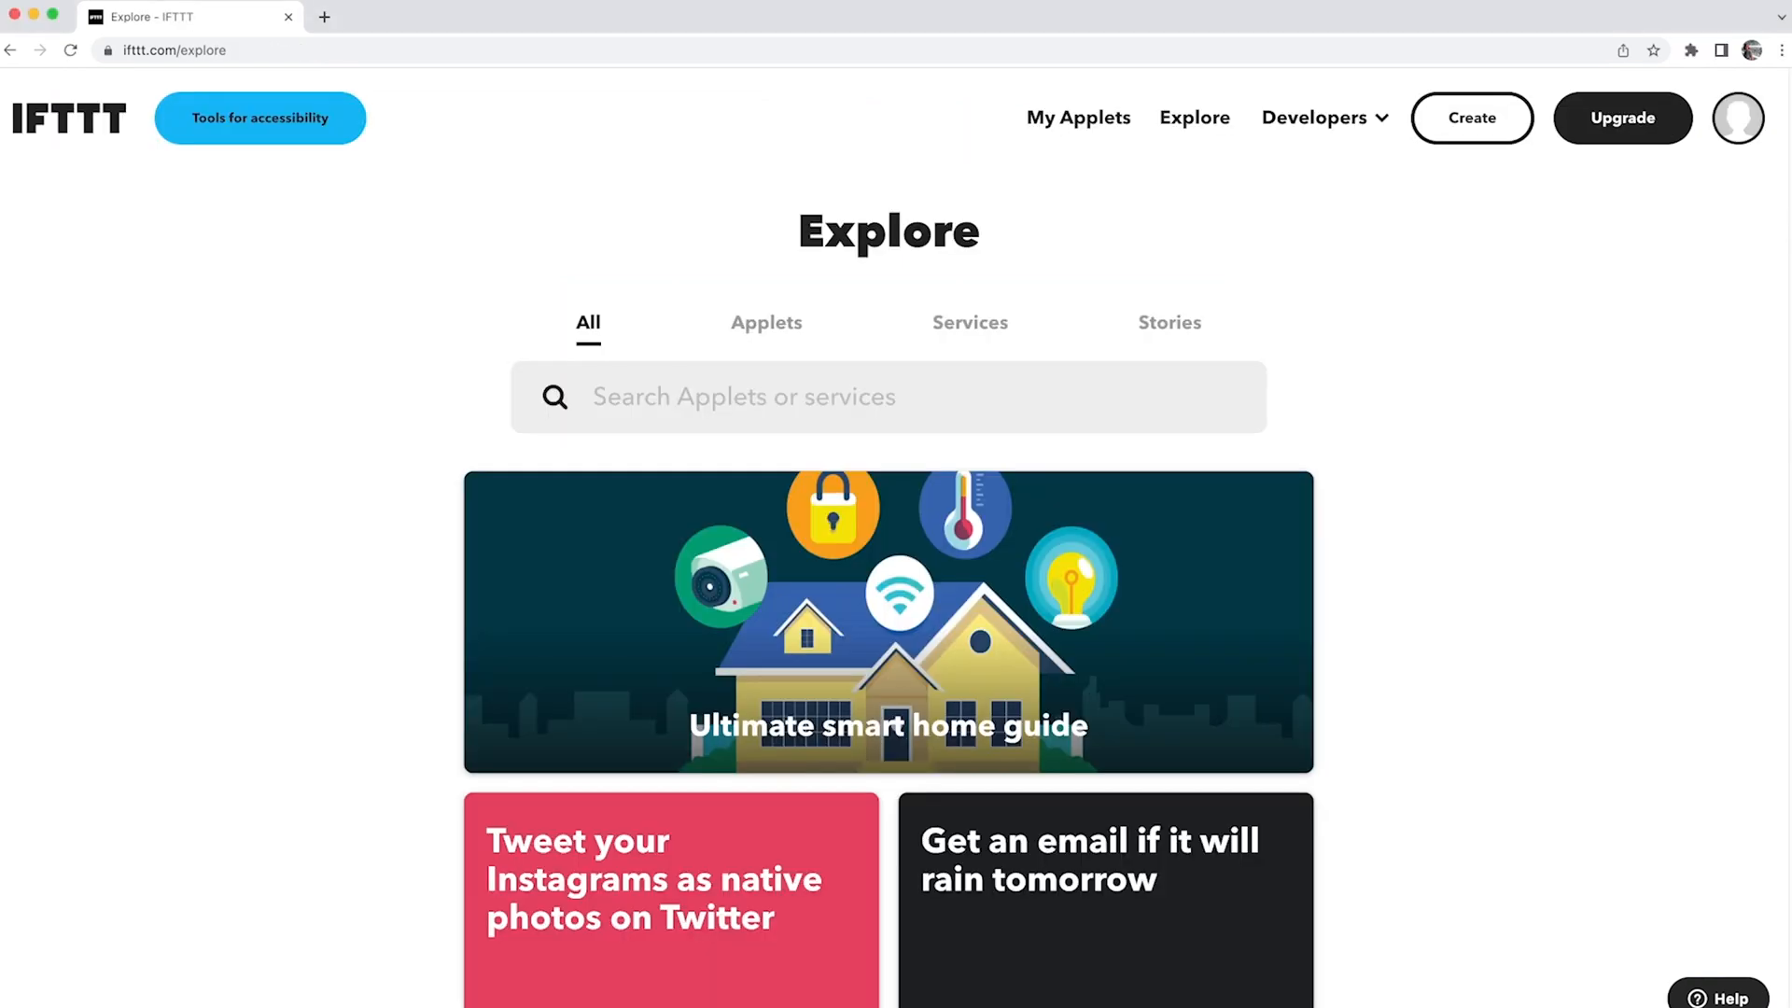
Search Services for 'web' and reach the Webhooks service page.
{"action": "left_click", "coordinate": [968, 323]}
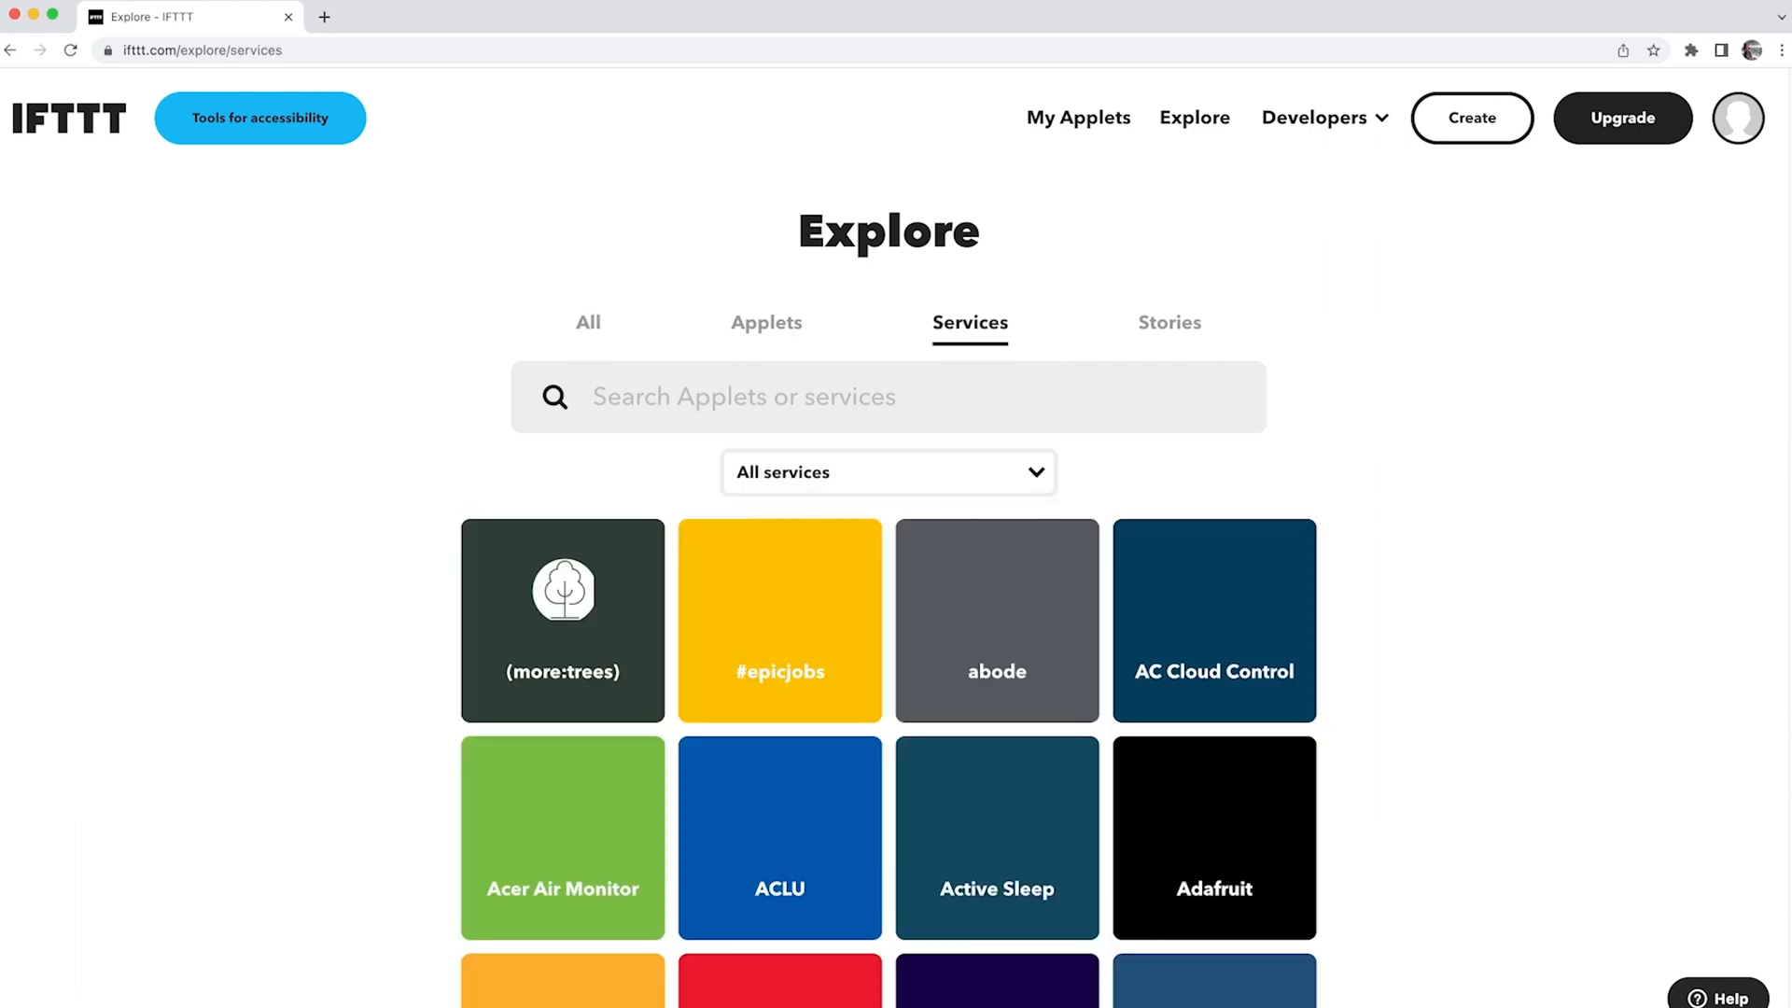
{"action": "type", "text": "web"}
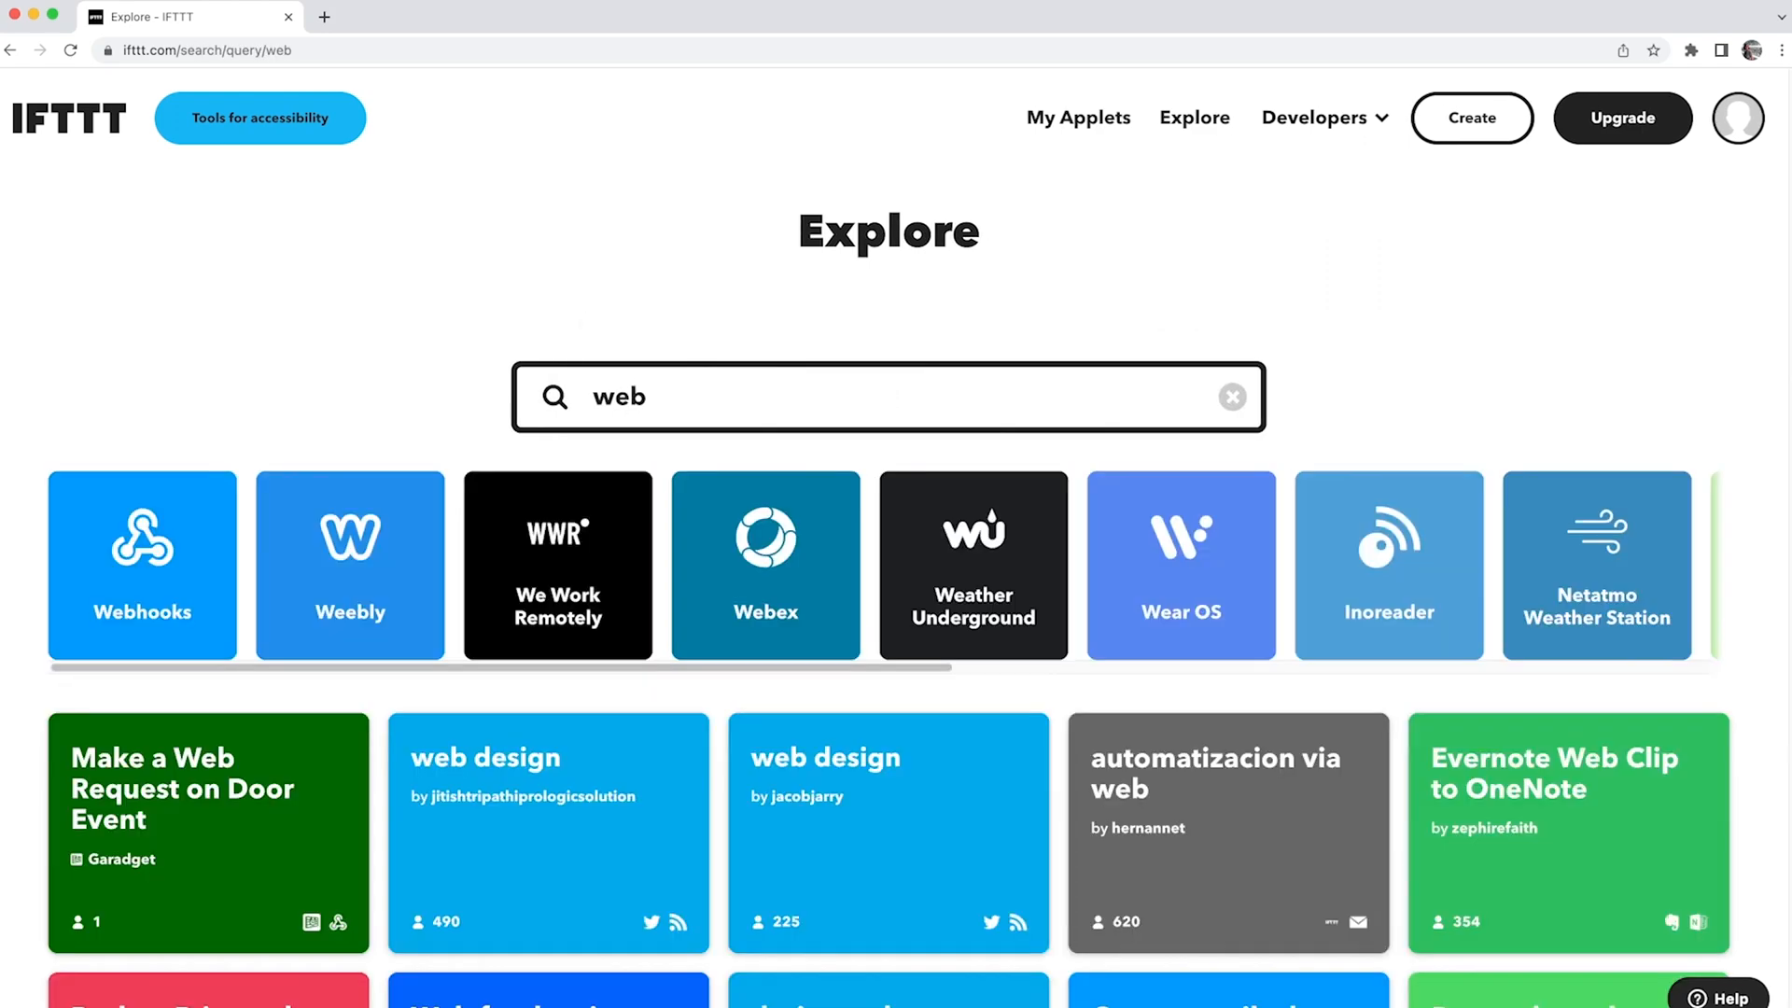
{"action": "left_click", "coordinate": [142, 563]}
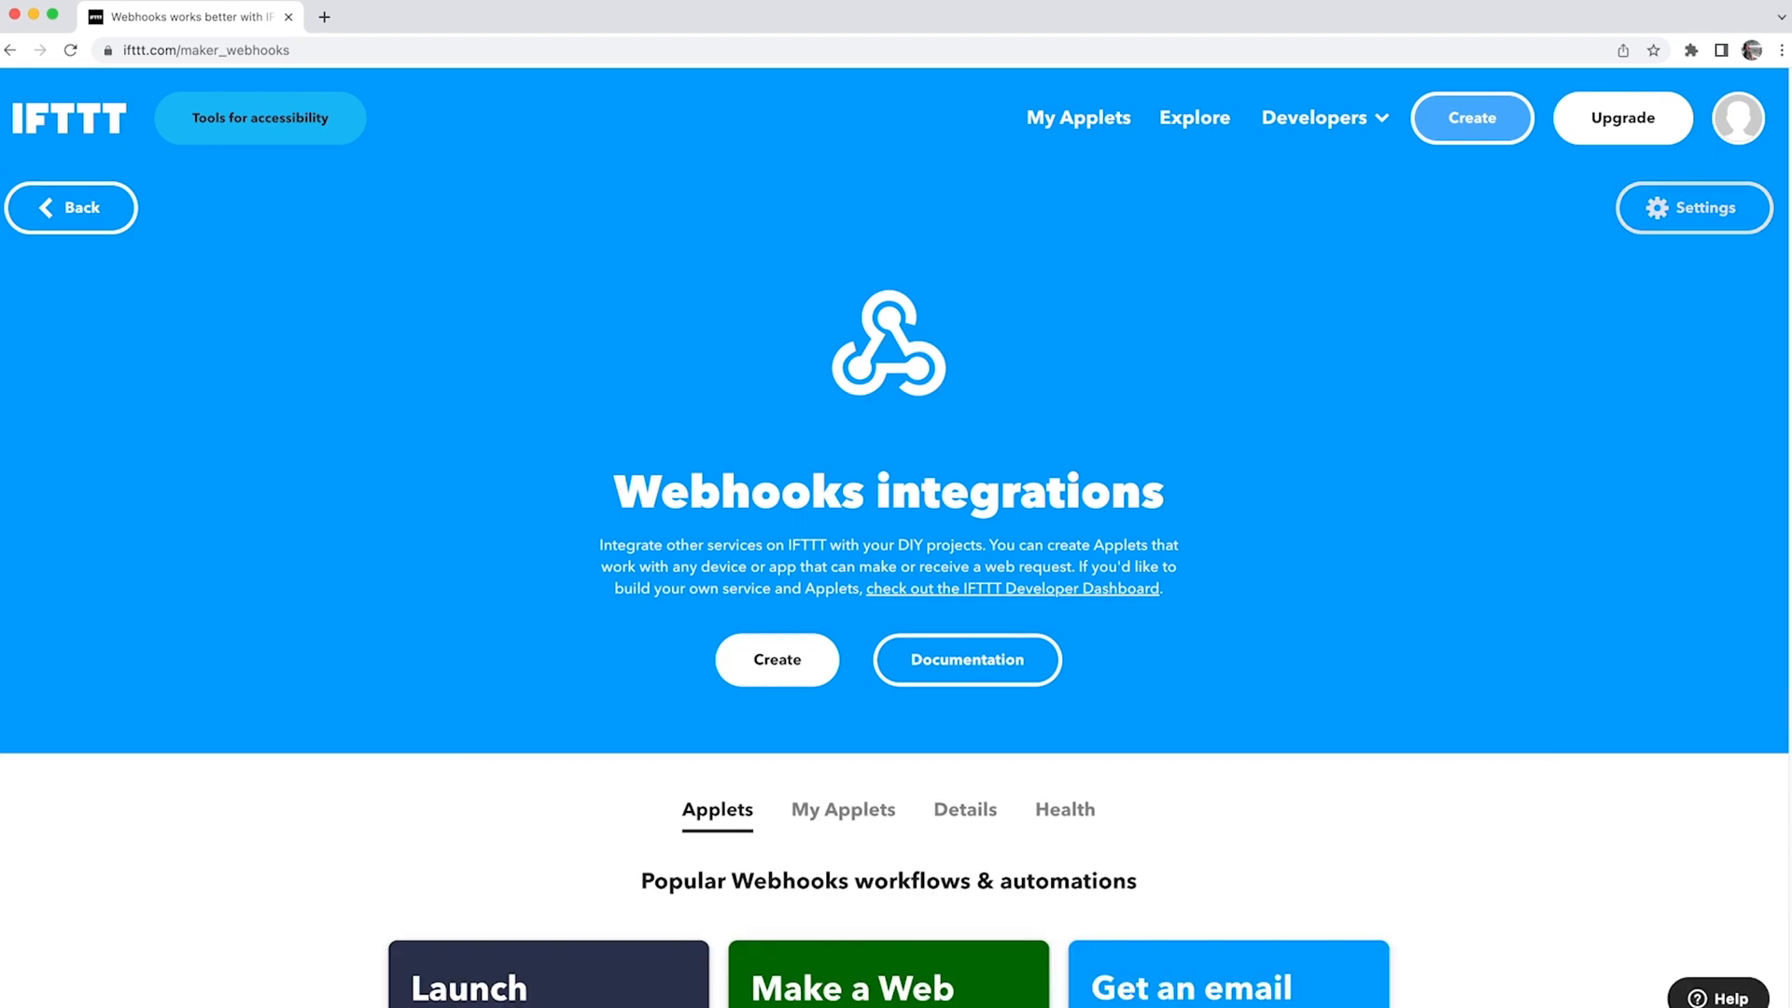
{"action": "left_click", "coordinate": [1695, 207]}
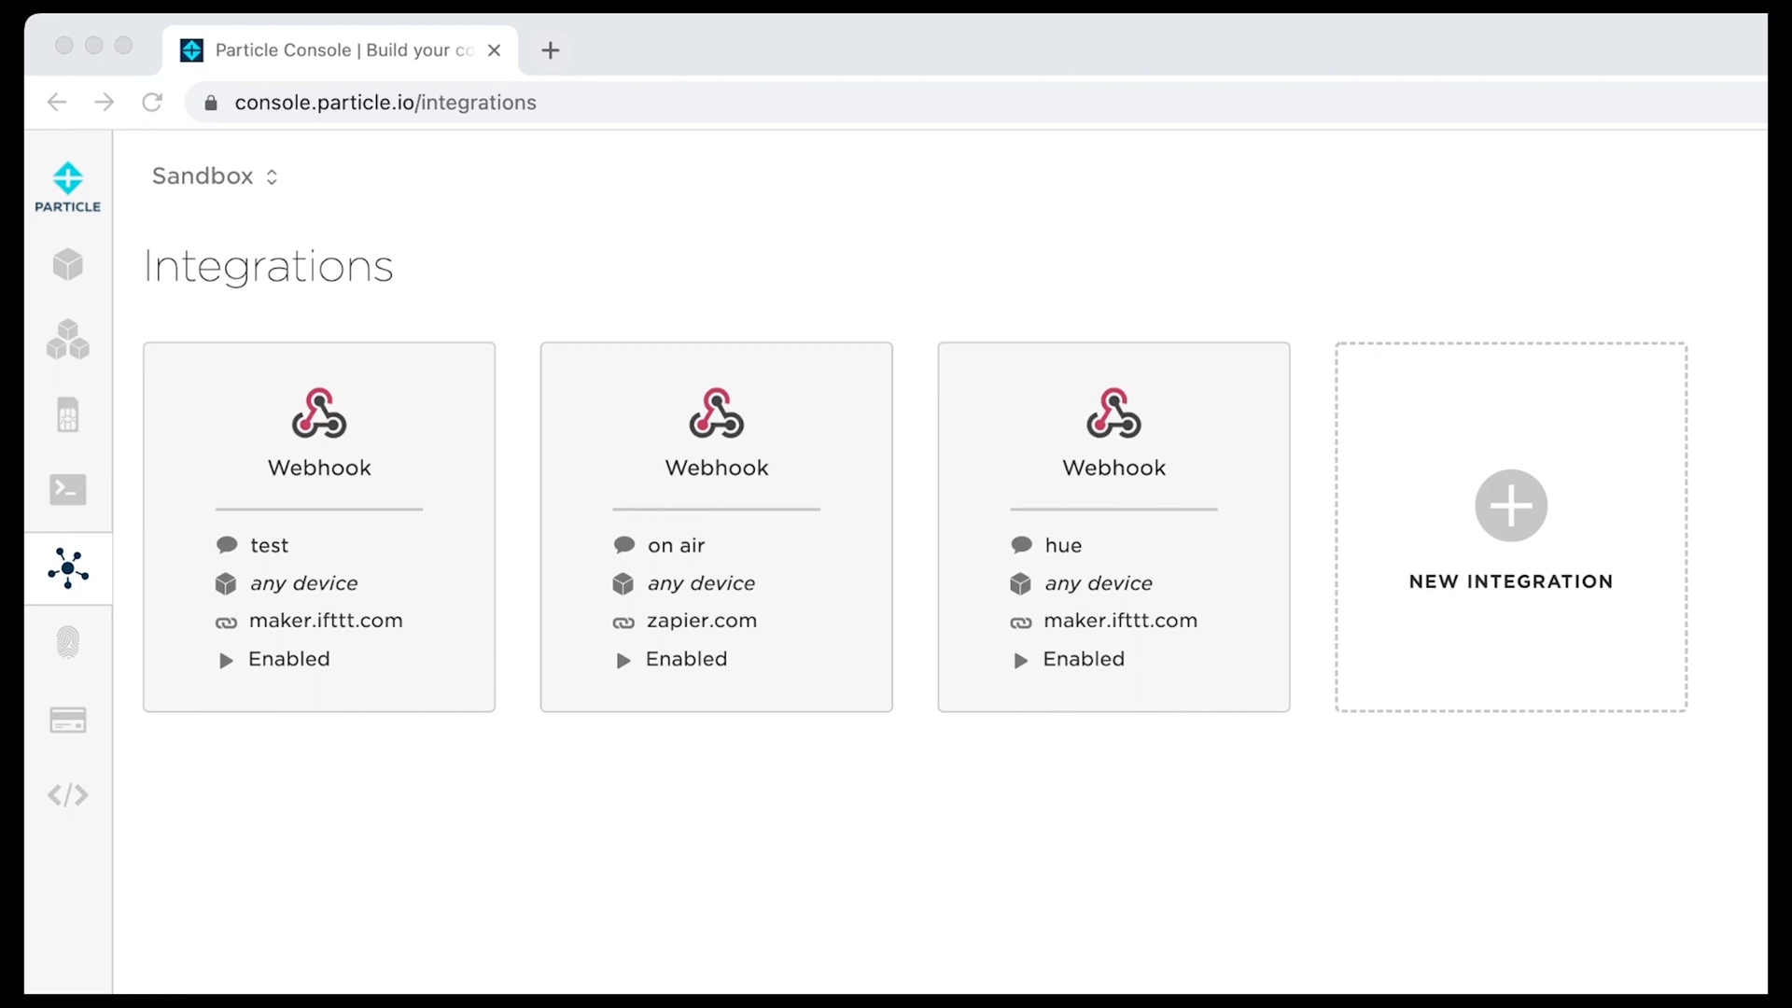
{"action": "mouse_move", "coordinate": [67, 567]}
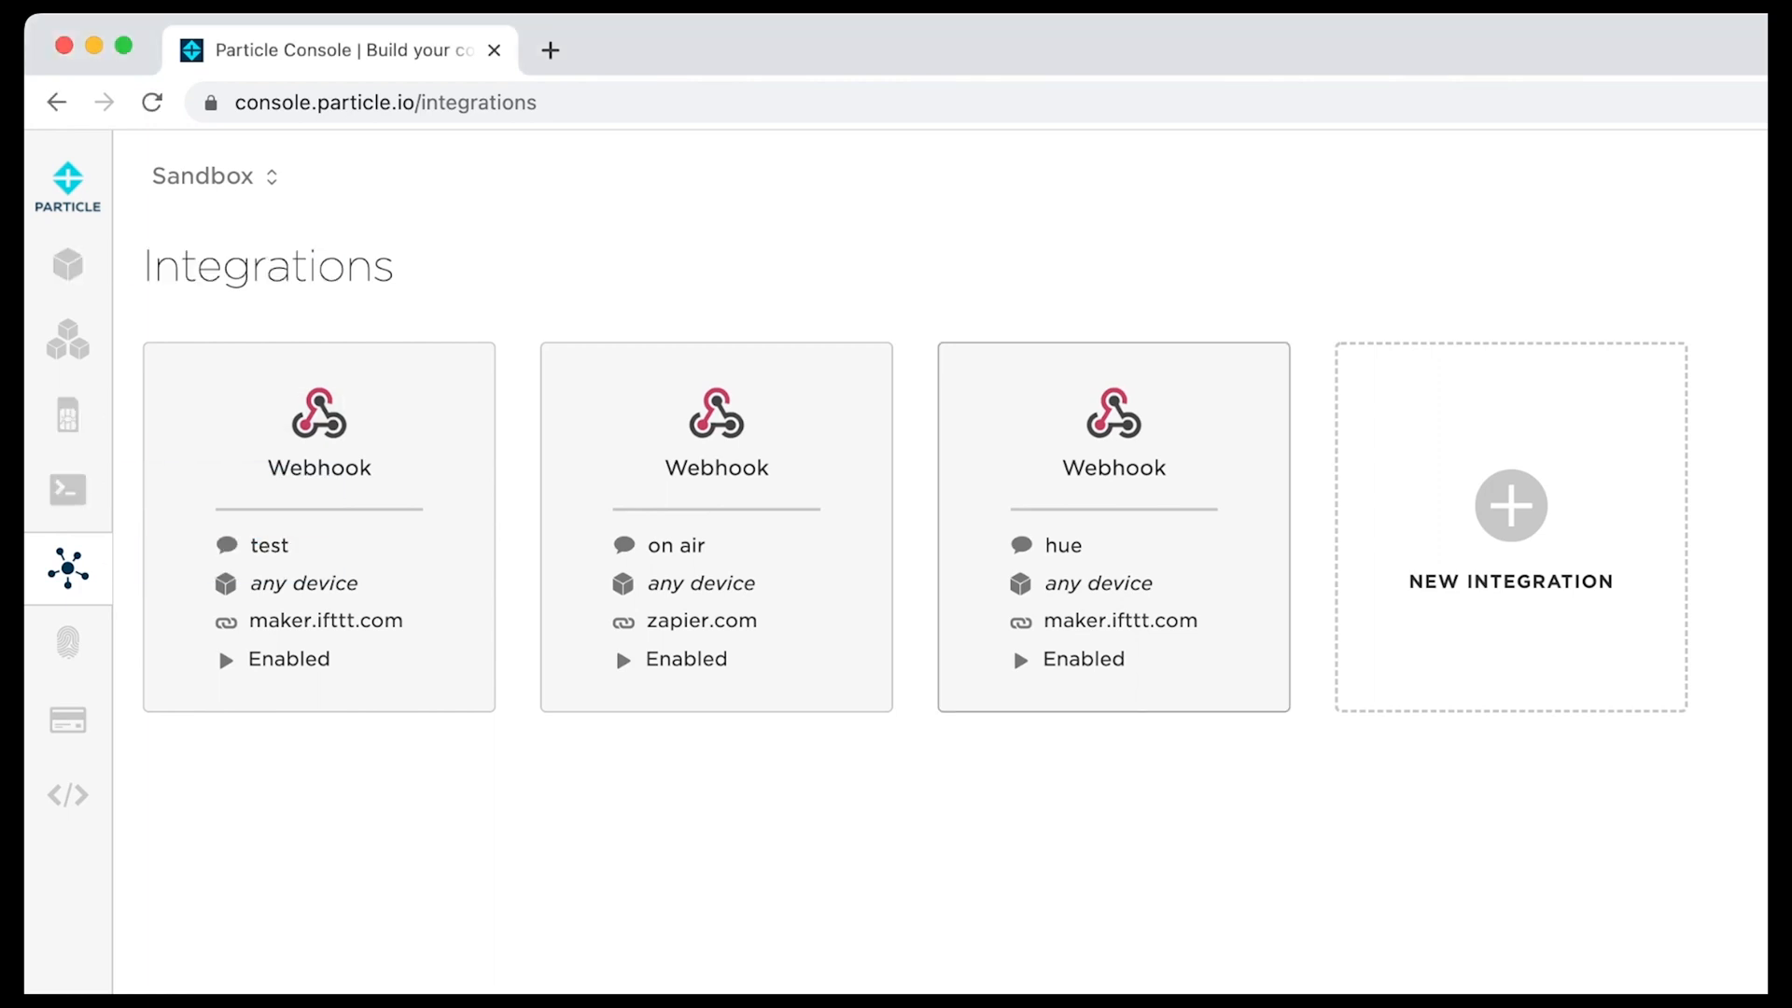
Start a new Webhook integration to reach the Webhook Builder form.
{"action": "left_click", "coordinate": [1508, 526]}
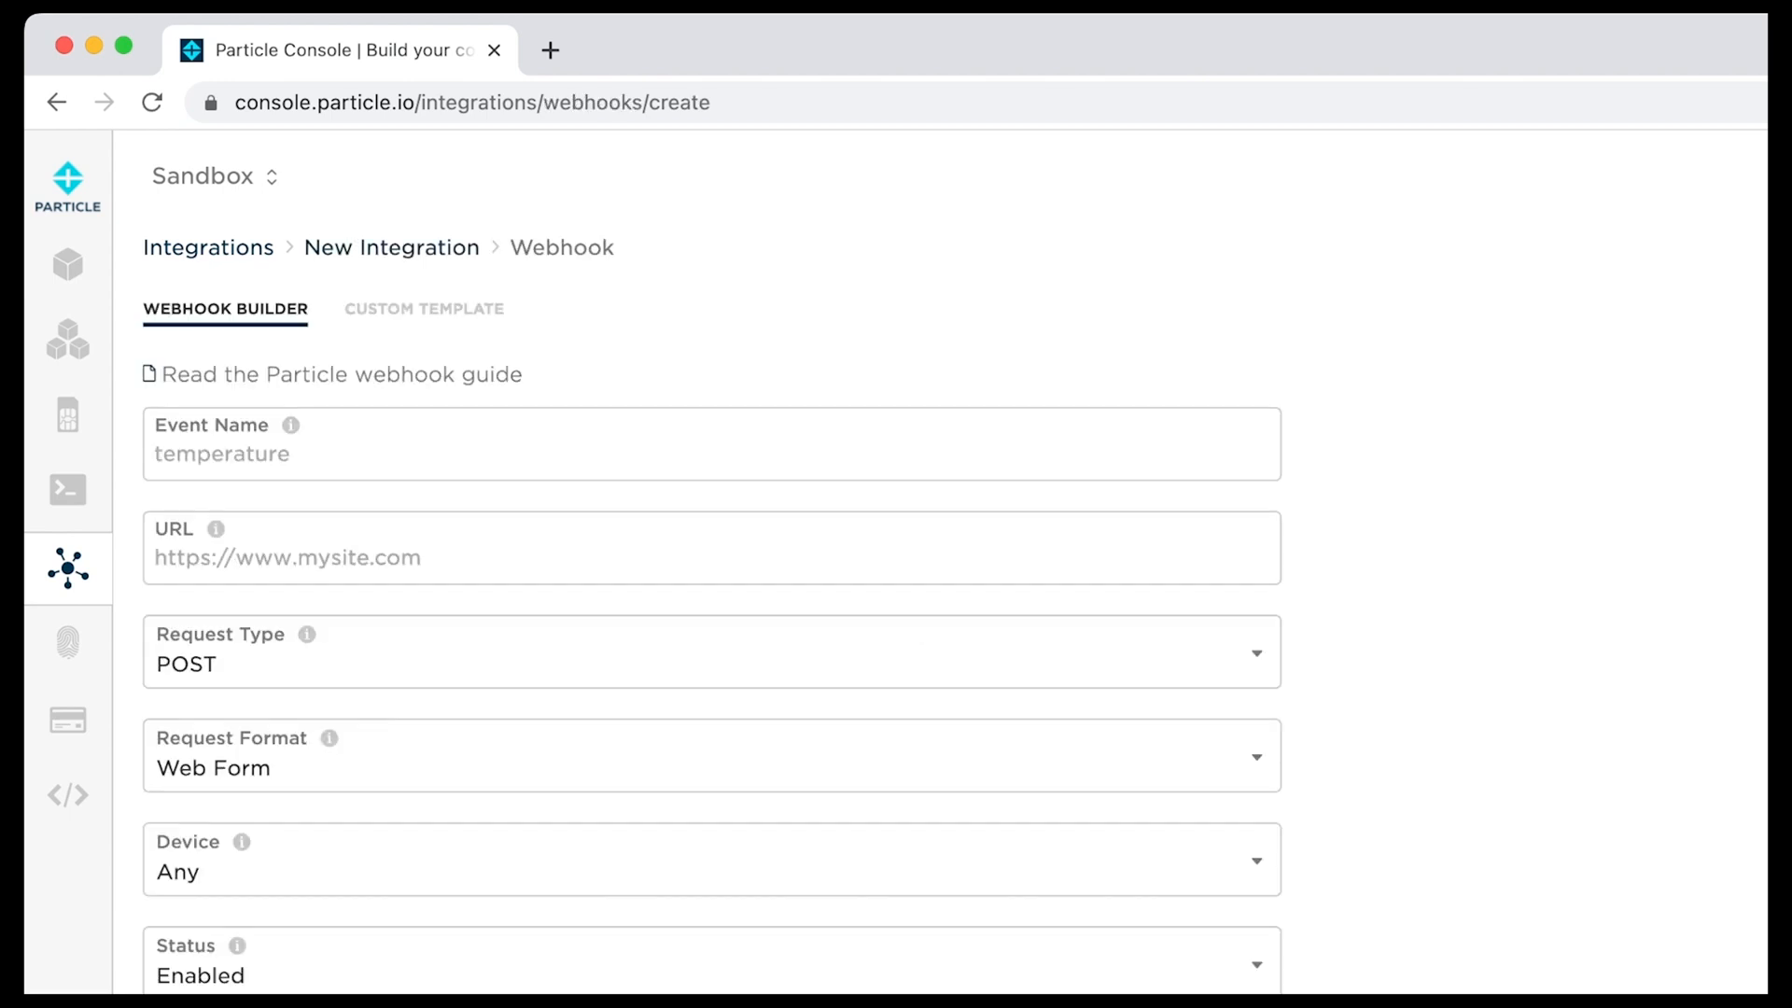
{"action": "left_click", "coordinate": [711, 445]}
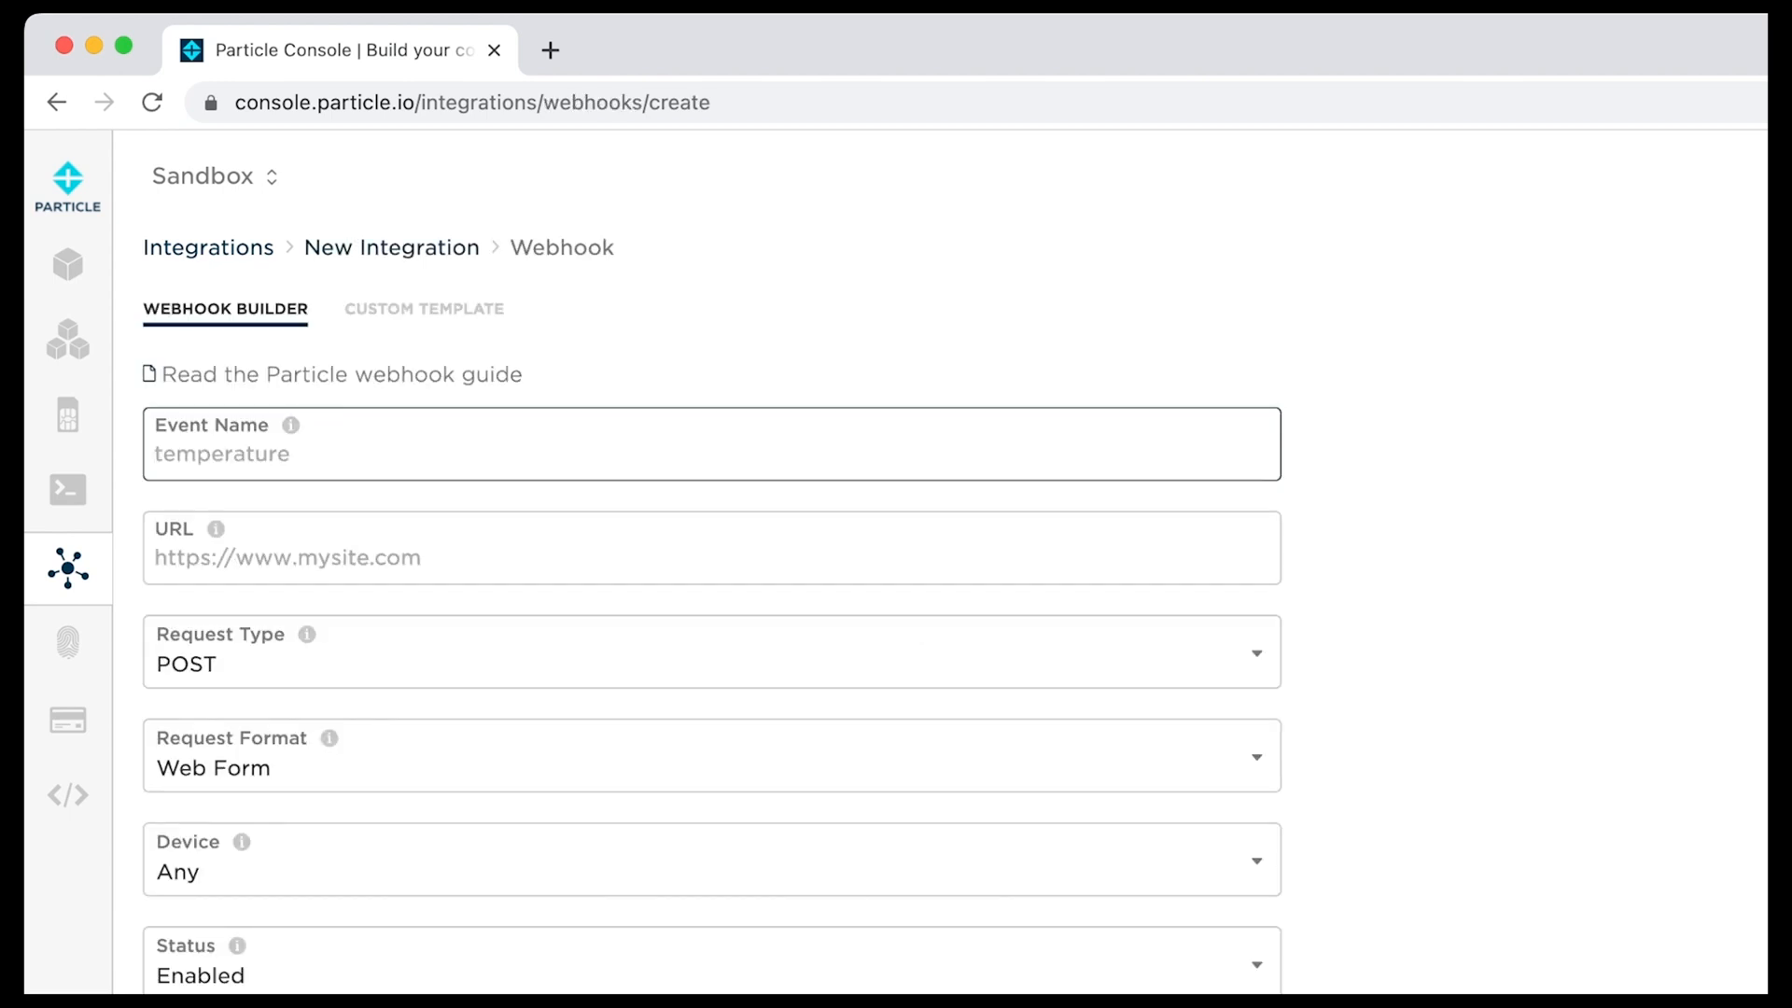
{"action": "type", "text": "hu"}
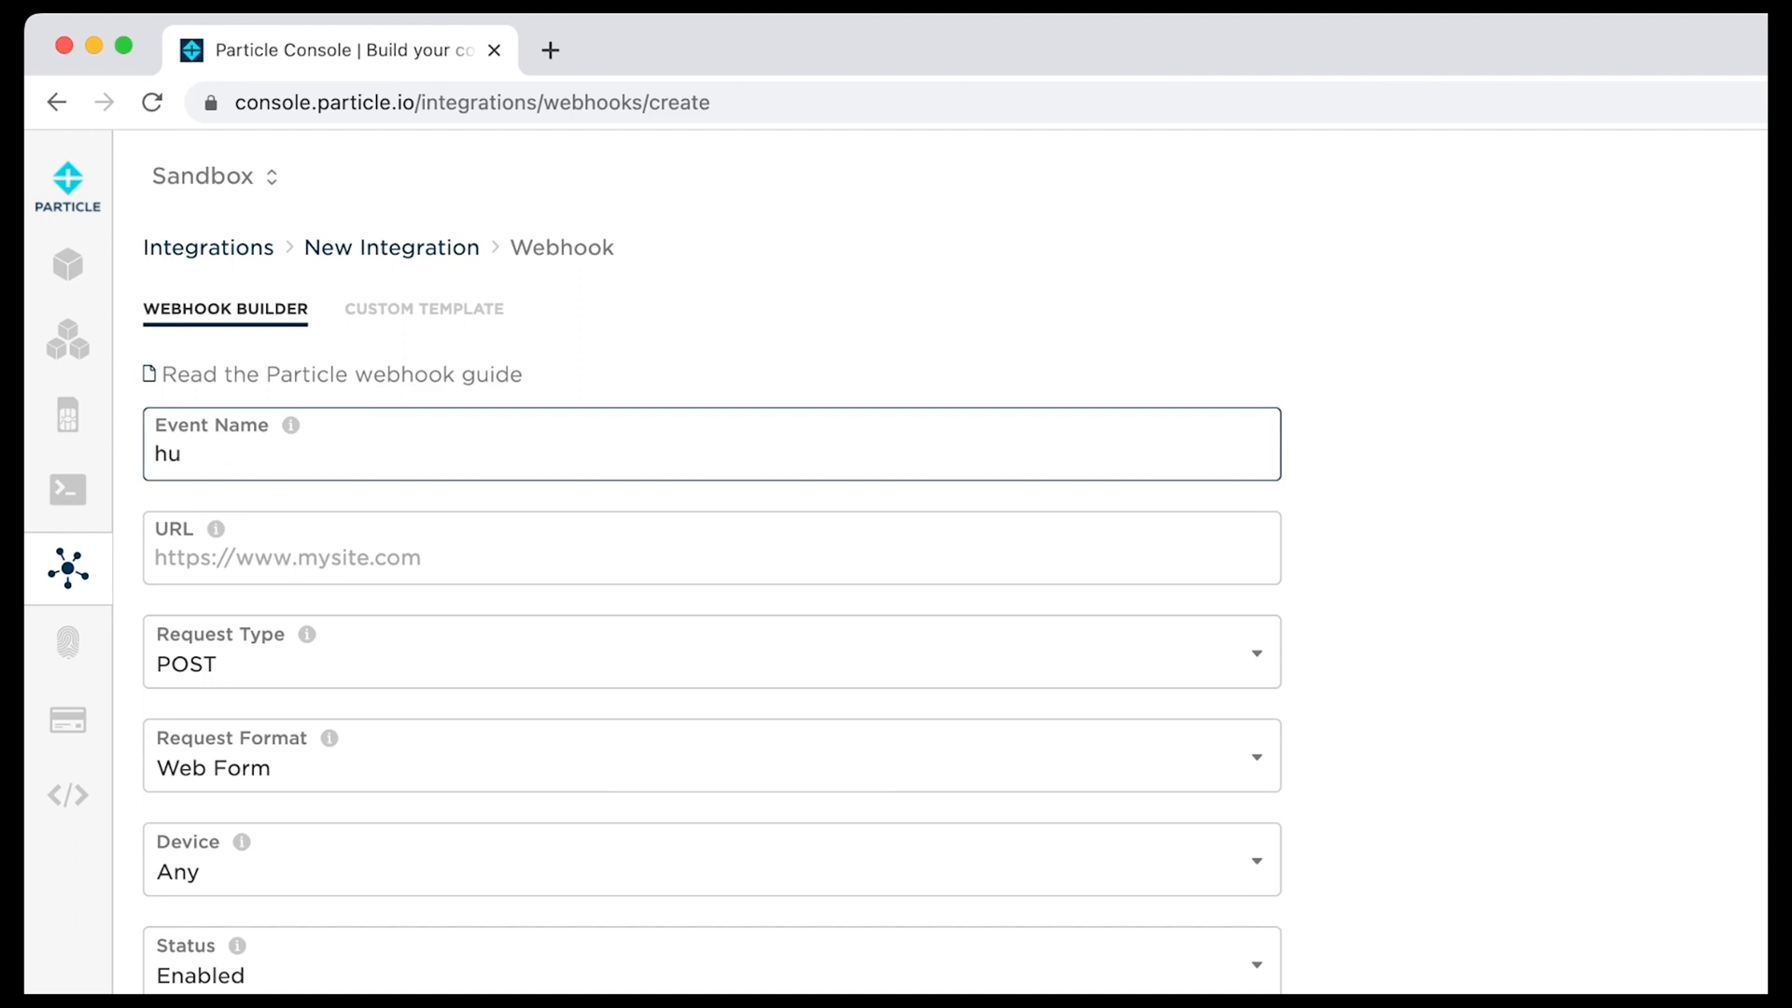
{"action": "type", "text": "e"}
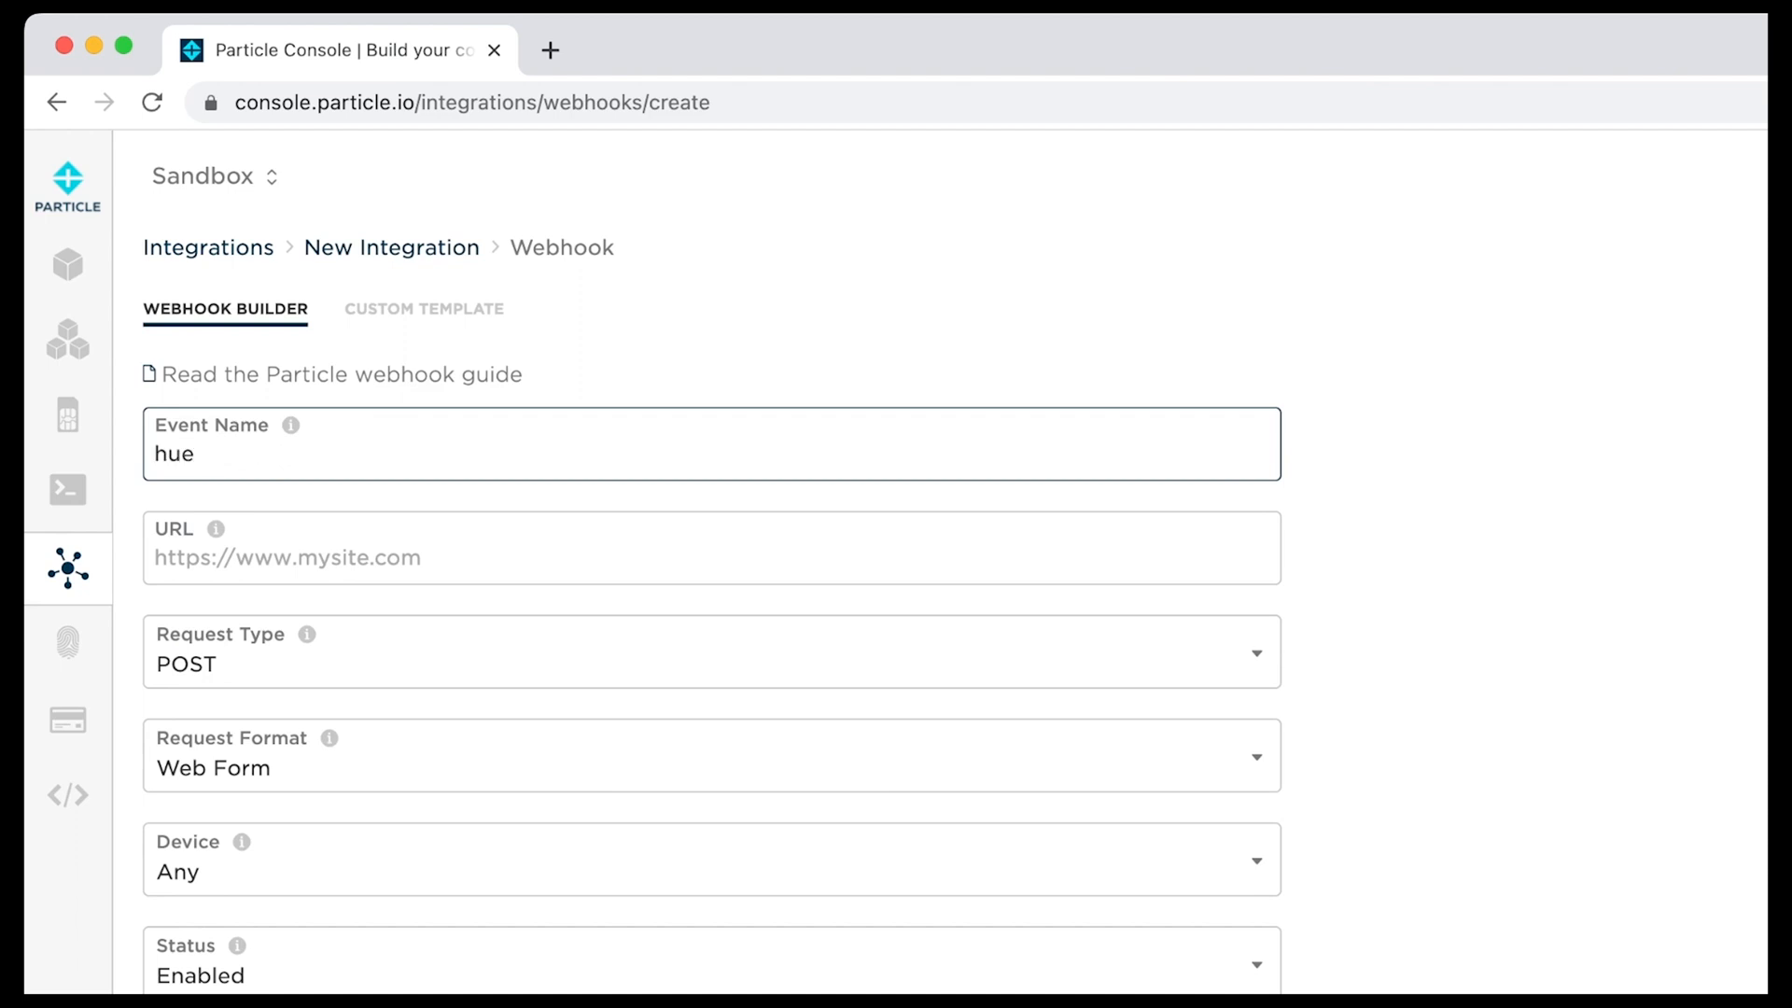
{"action": "type", "text": "https://maker.ifttt.com/trigger/hue/json/with/key/APIKEY"}
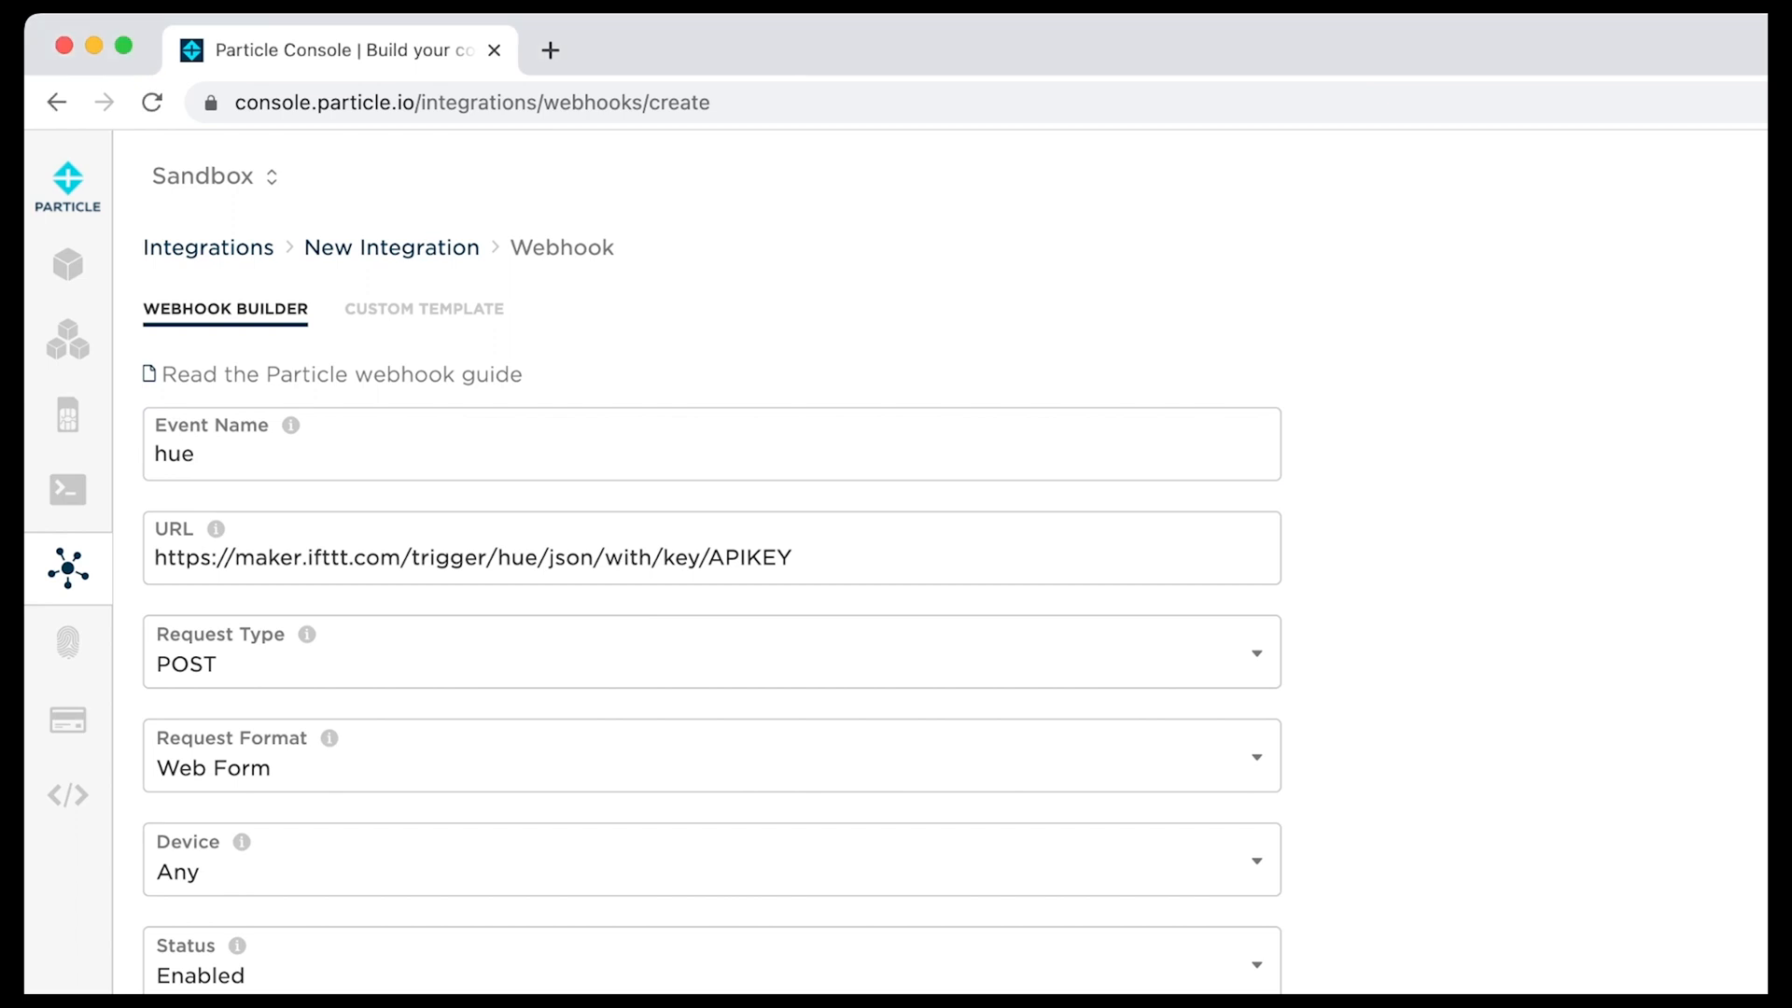
{"action": "type", "text": "https://maker.ifttt.com/trigger/hue/json/with/key/APIKEY"}
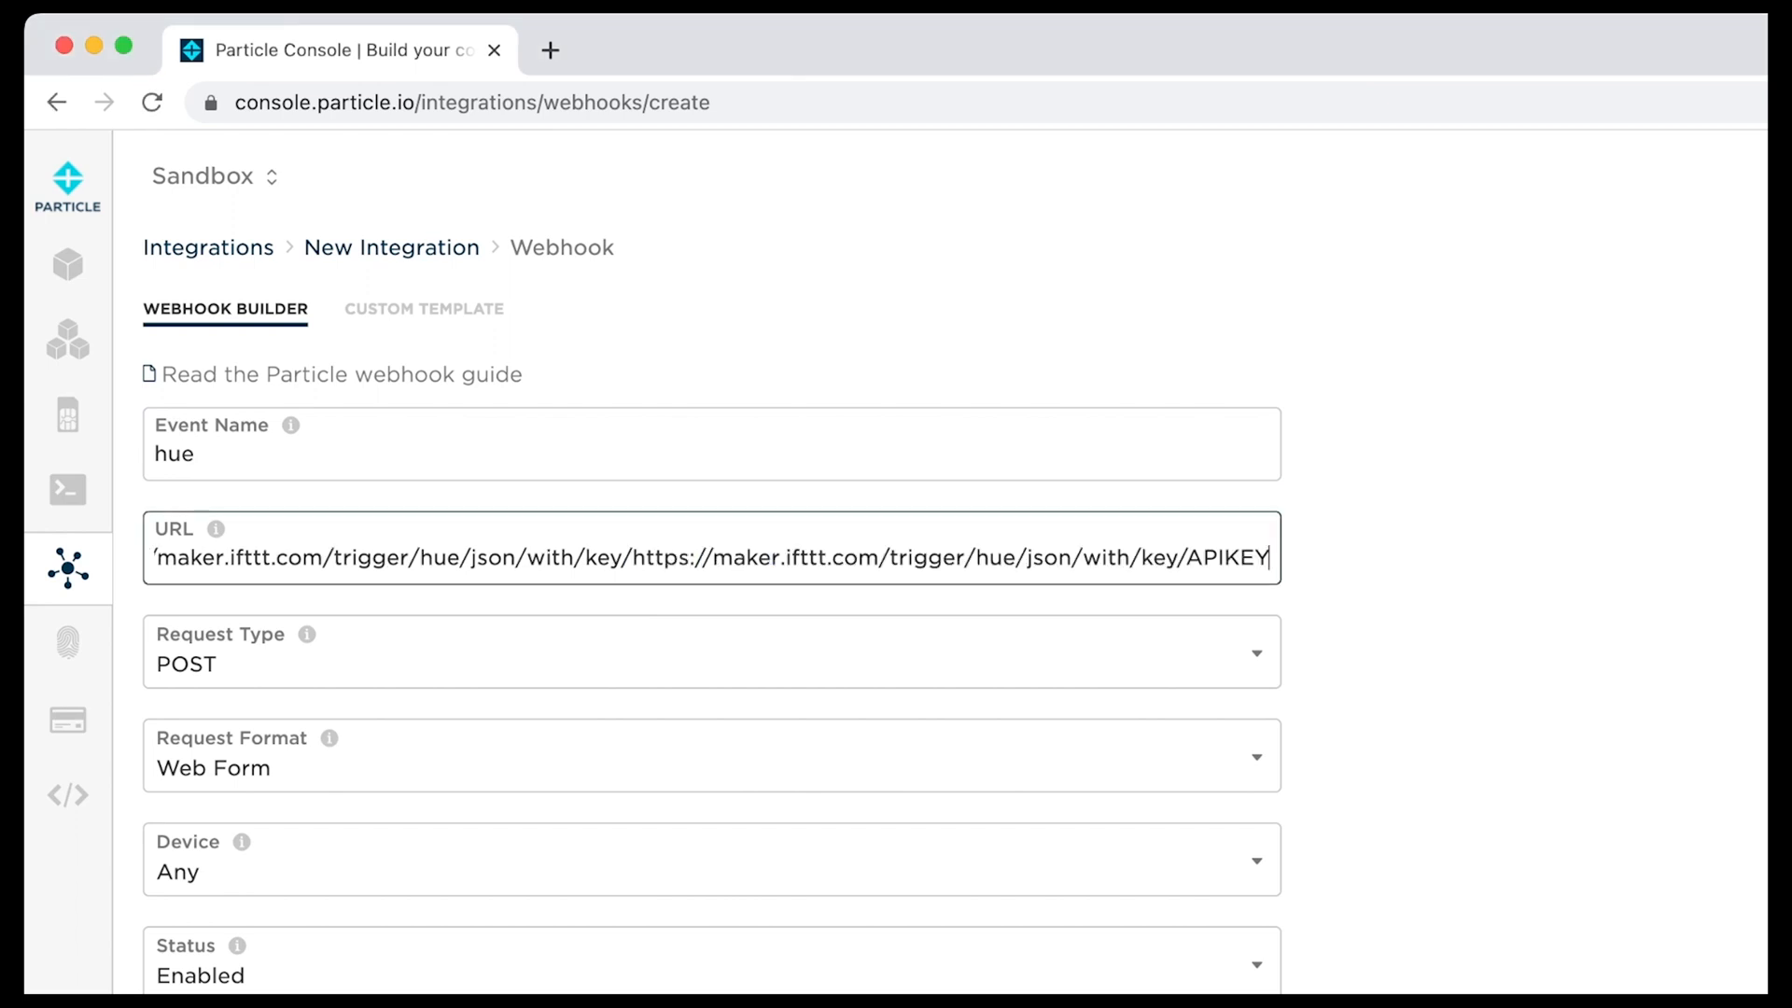
{"action": "double_click", "coordinate": [751, 556]}
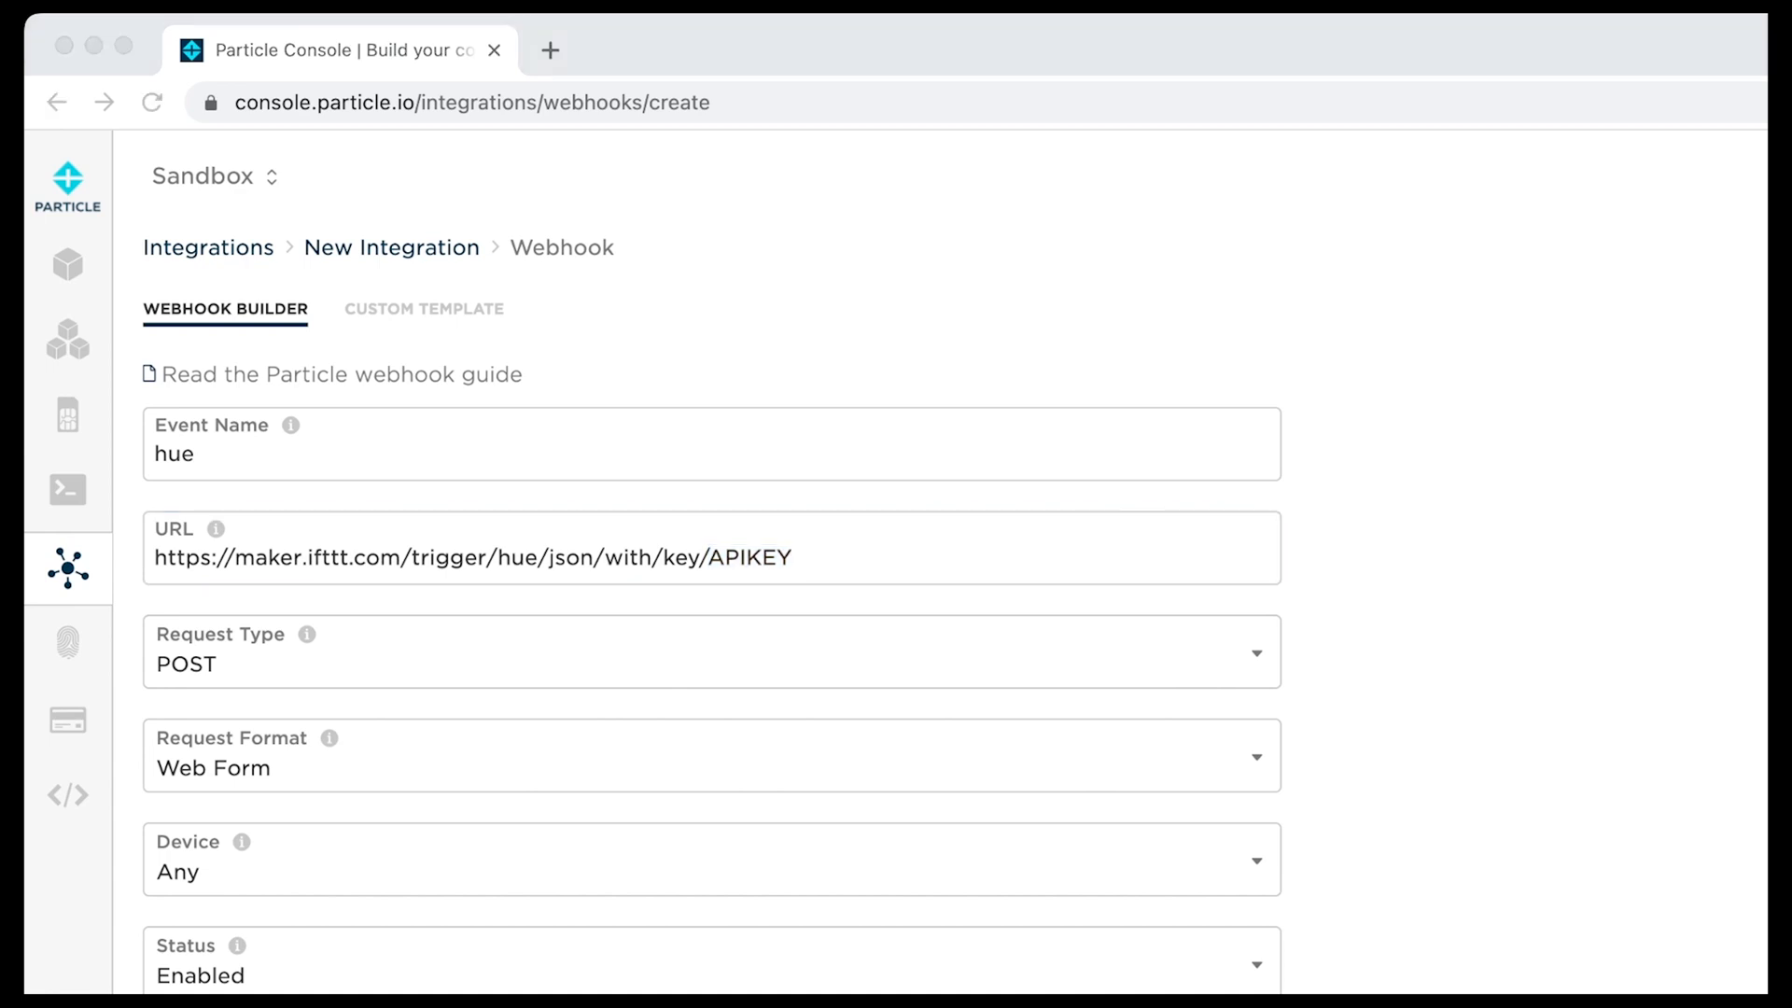
{"action": "left_click", "coordinate": [711, 651]}
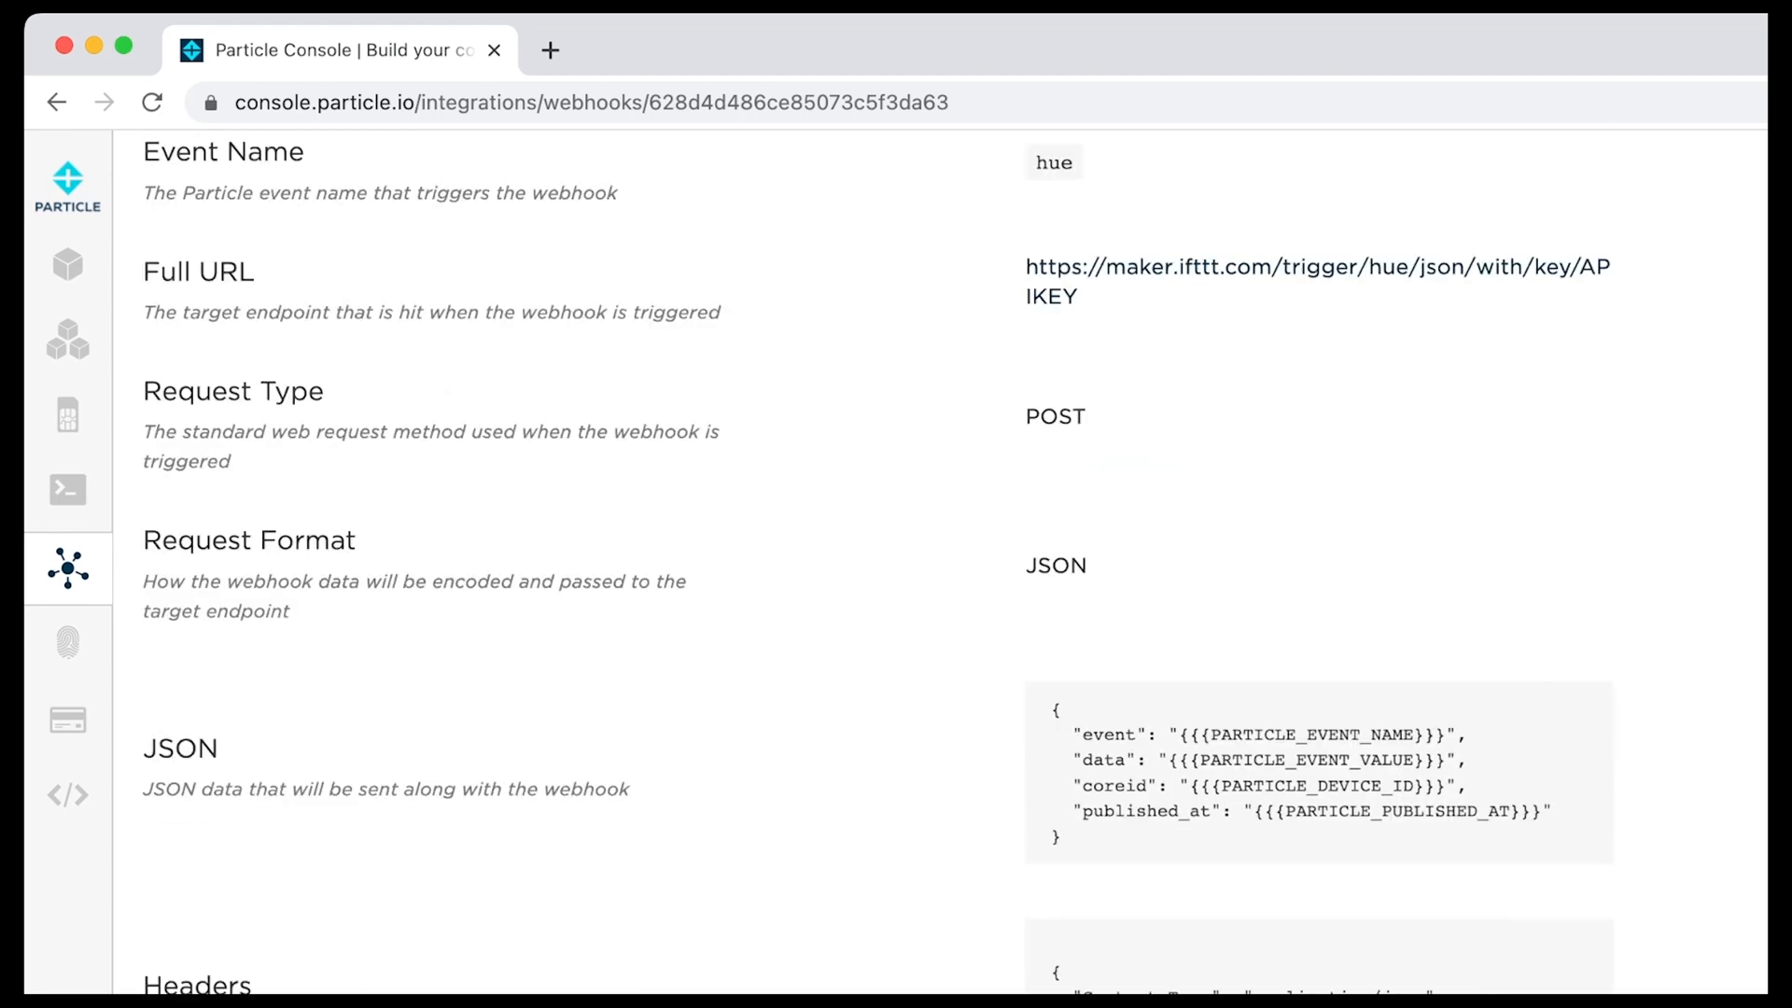
{"action": "scroll", "scroll_direction": "up", "scroll_amount": 3}
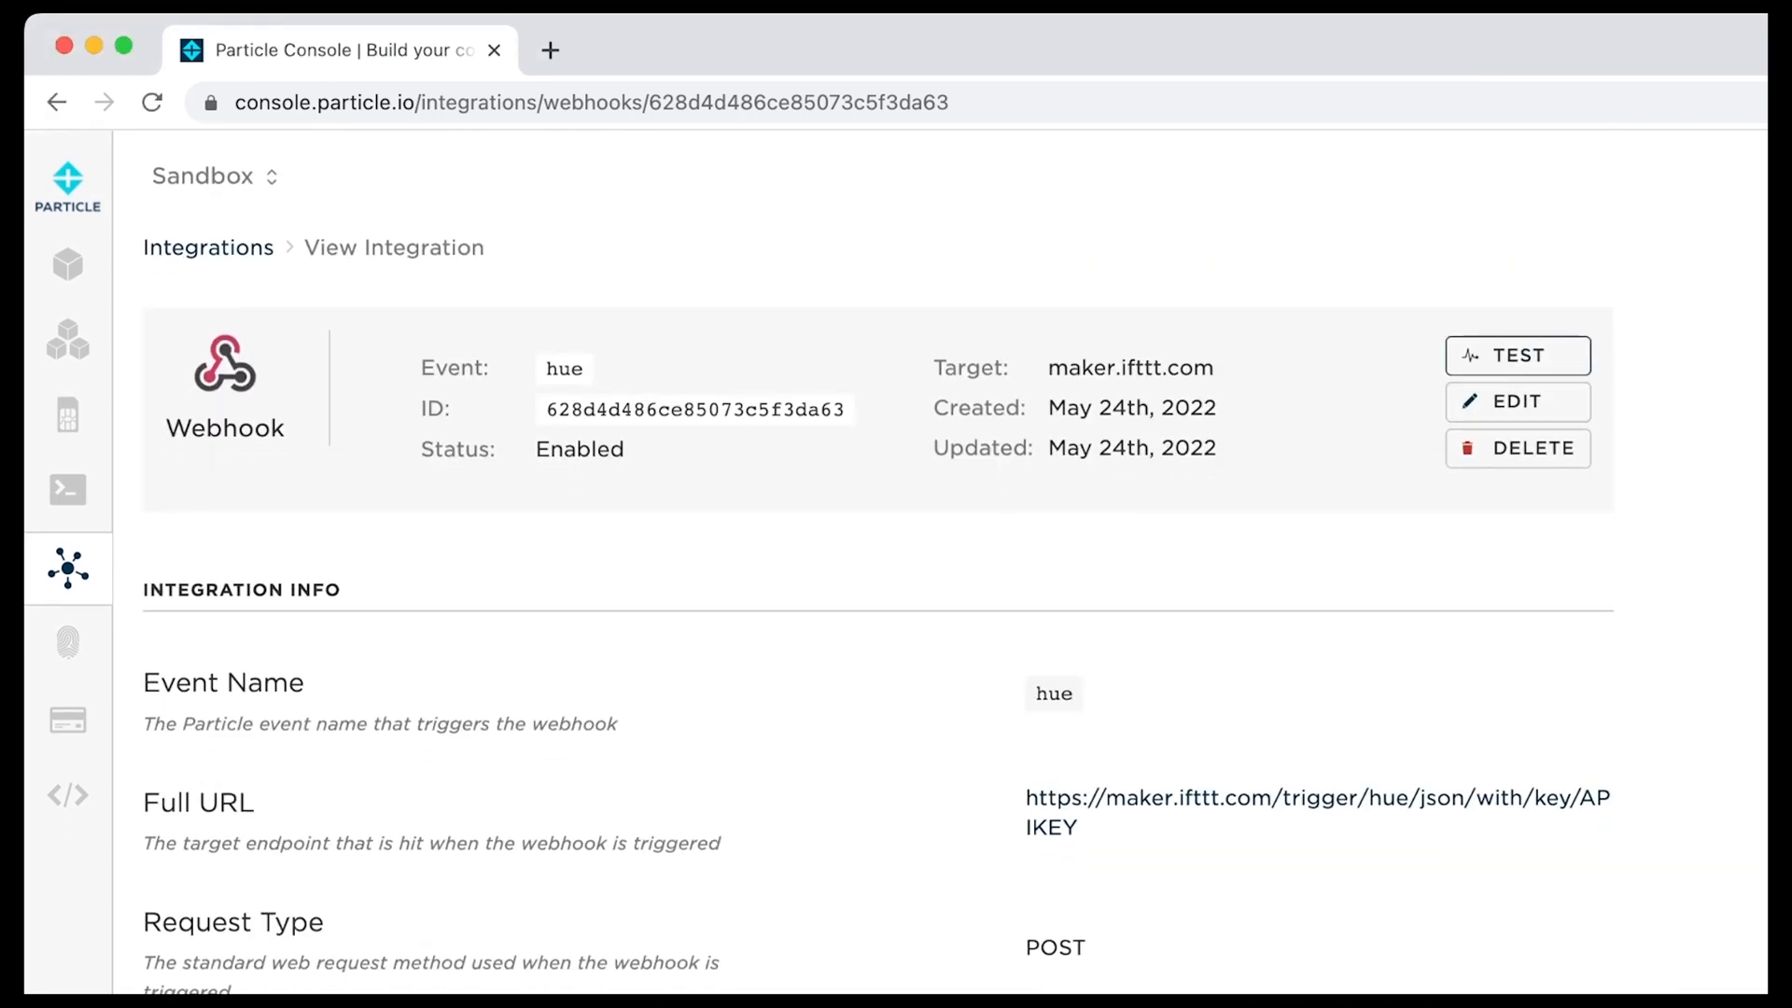
{"action": "scroll", "scroll_direction": "down", "scroll_amount": 3}
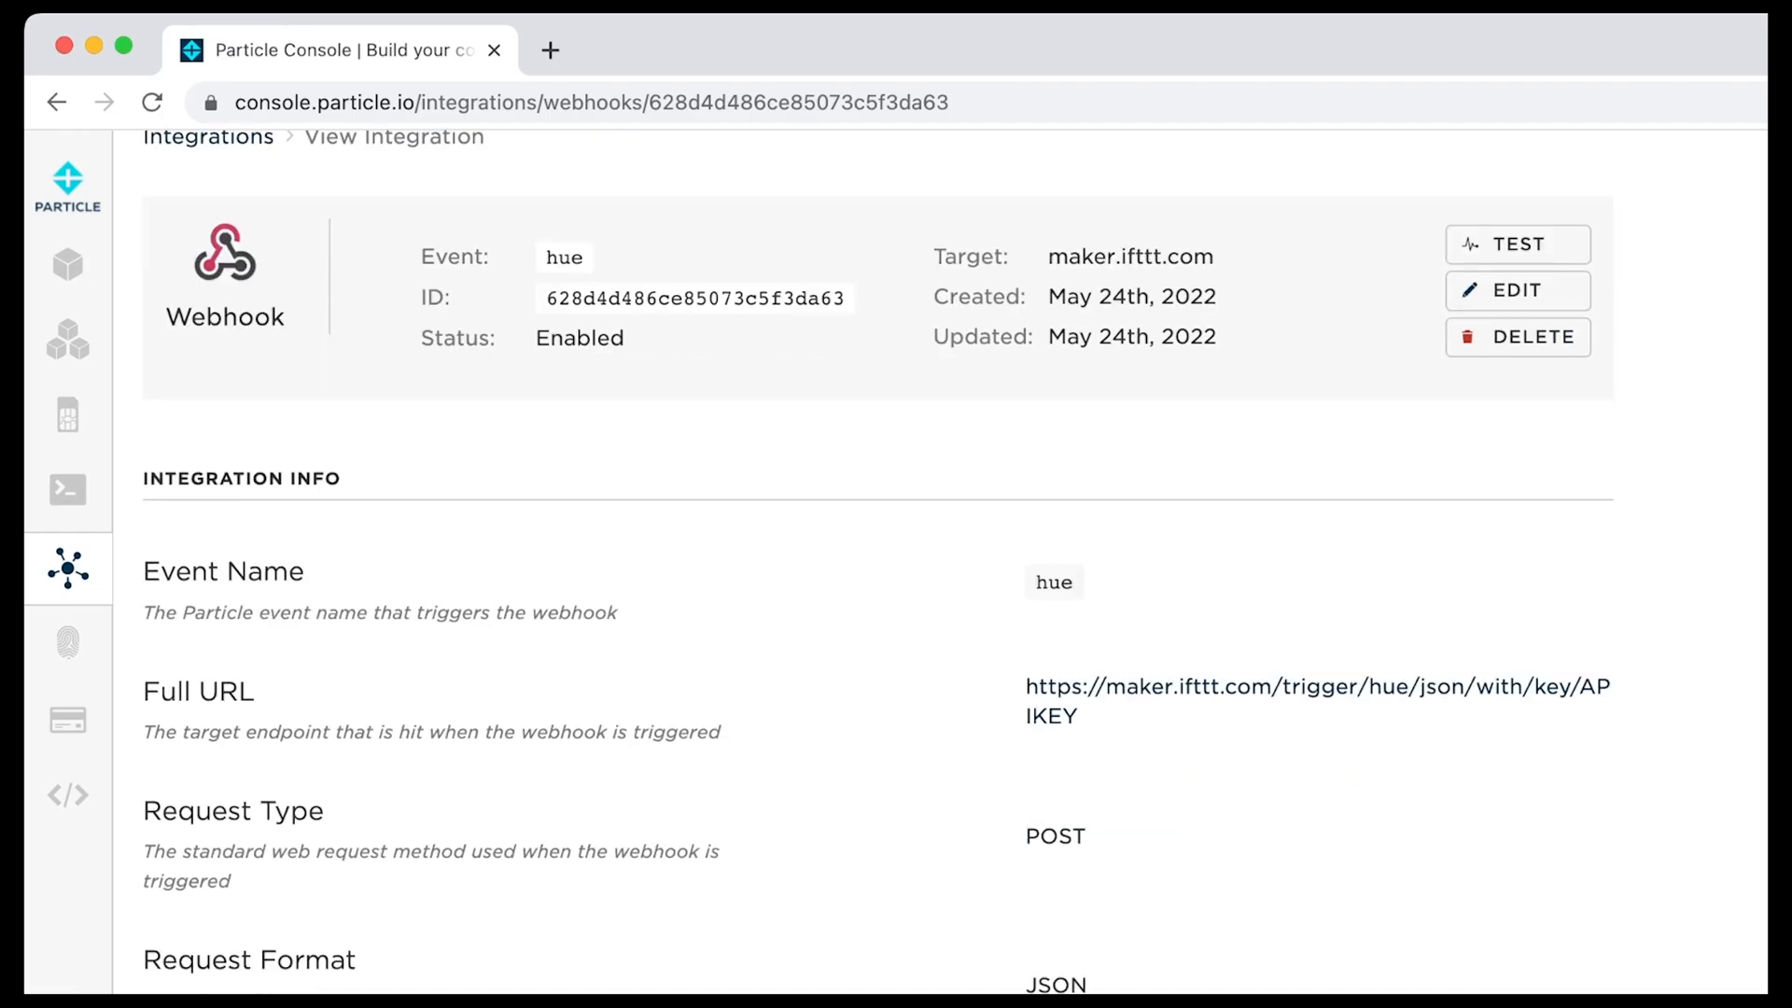